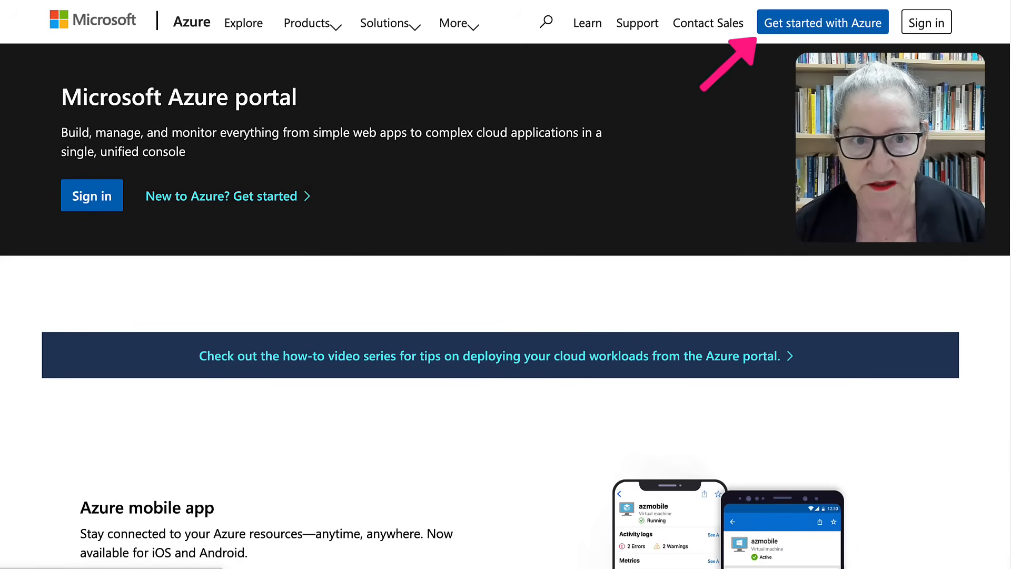
Step: Sign in, go to App registrations and show all applications rather than only owned ones
{"action": "left_click", "coordinate": [822, 22]}
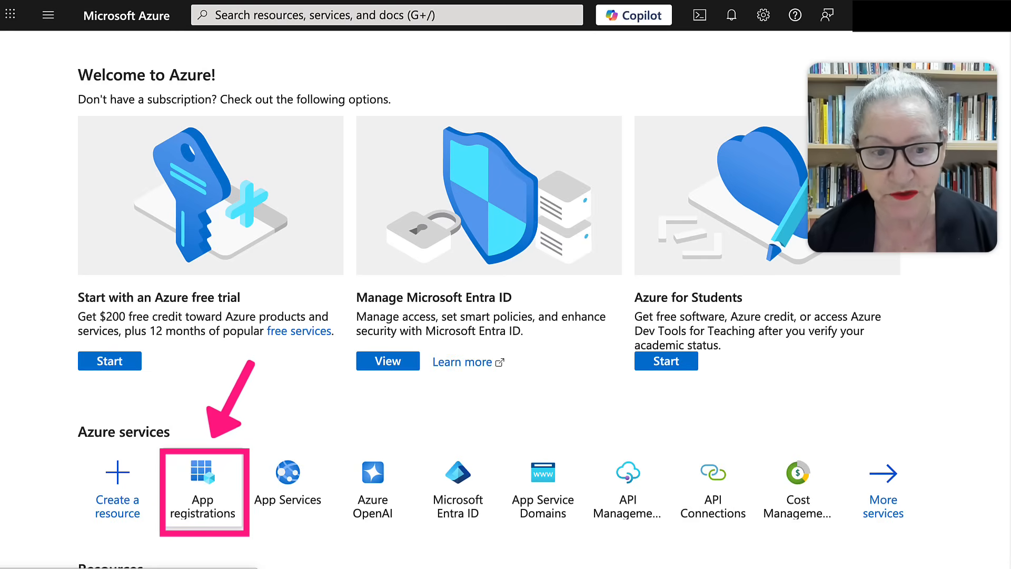
{"action": "left_click", "coordinate": [202, 487]}
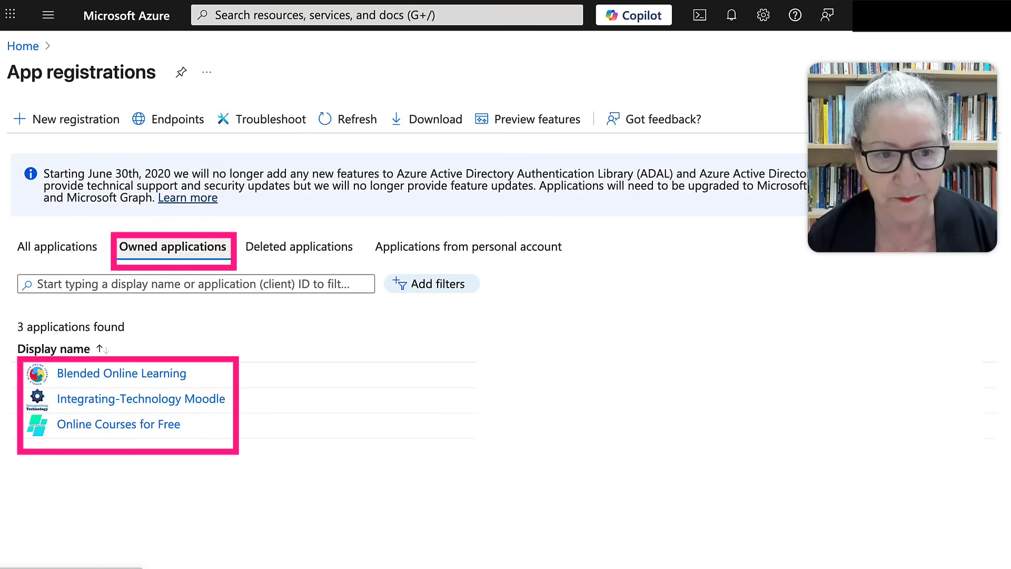
{"action": "left_click", "coordinate": [57, 247]}
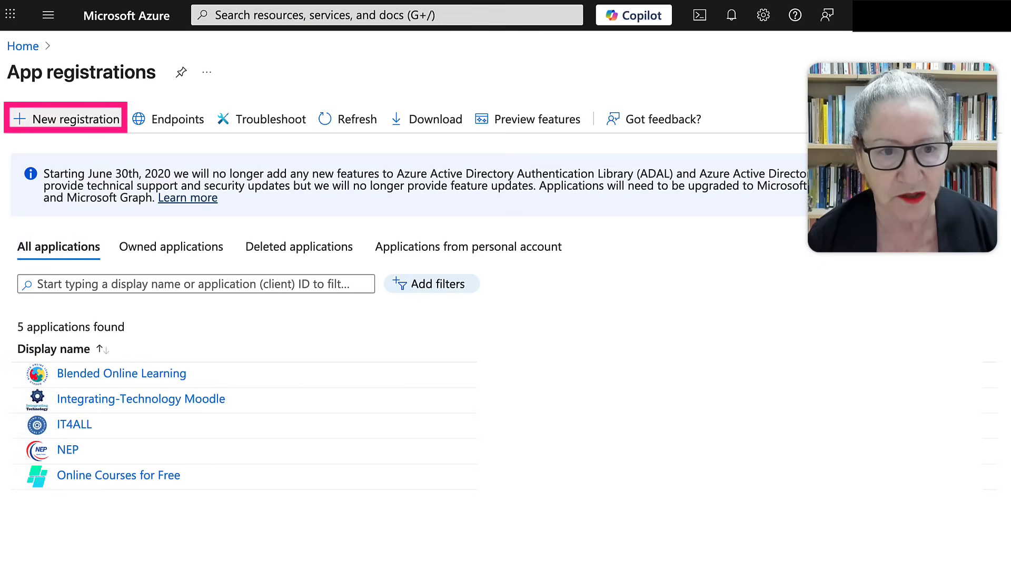
{"action": "mouse_move", "coordinate": [76, 119]}
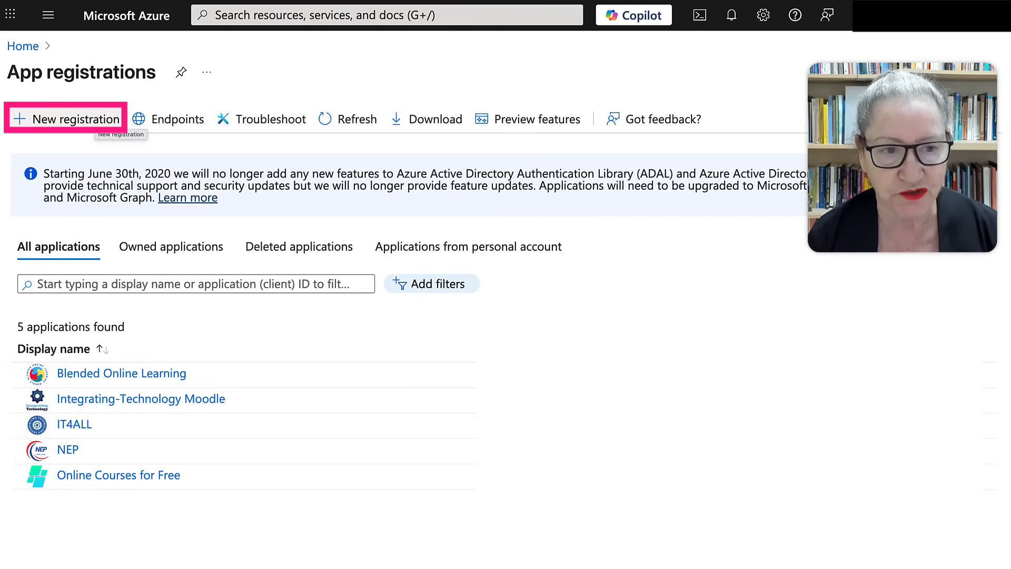
Step: Begin a new registration named 'Nellie Deutsch' allowing organisational and personal Microsoft accounts
{"action": "left_click", "coordinate": [73, 119]}
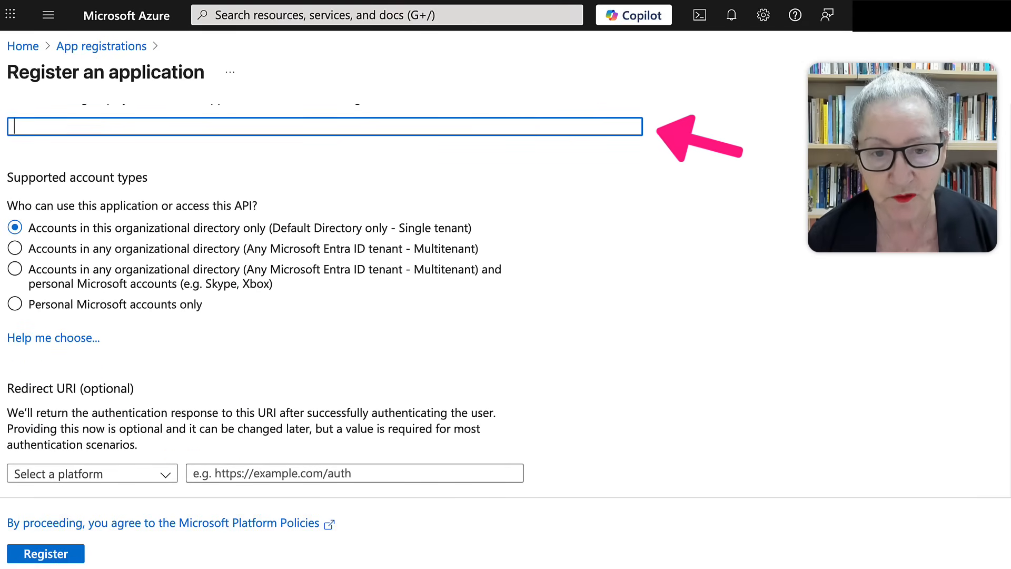
{"action": "left_click", "coordinate": [14, 269]}
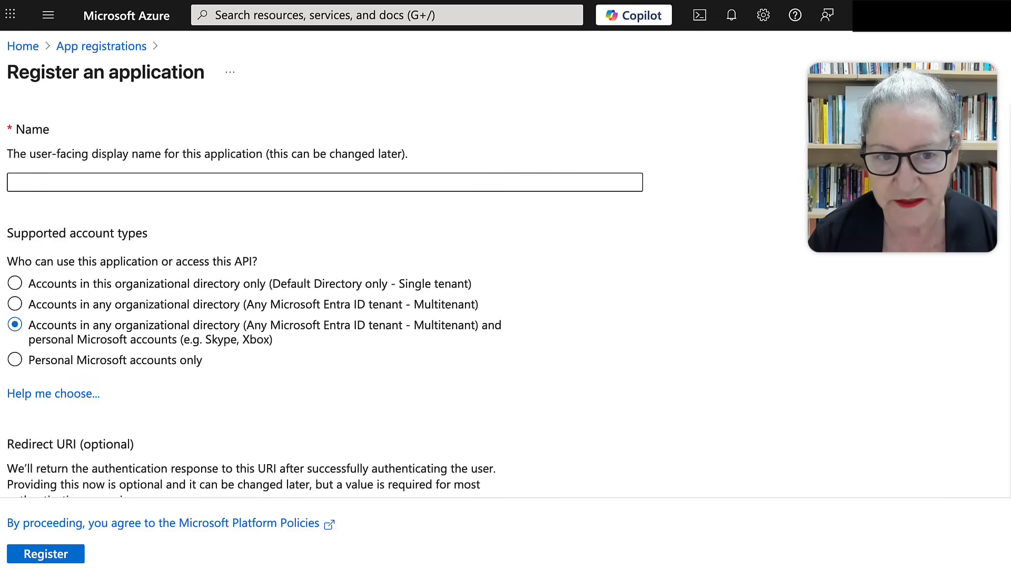
{"action": "left_click", "coordinate": [325, 182]}
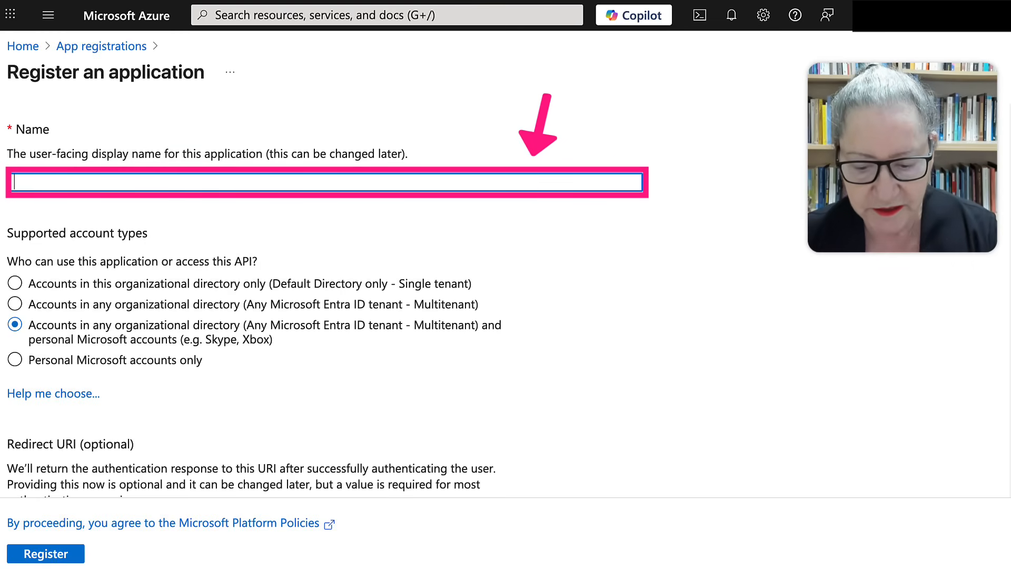
{"action": "type", "text": "Nellie"}
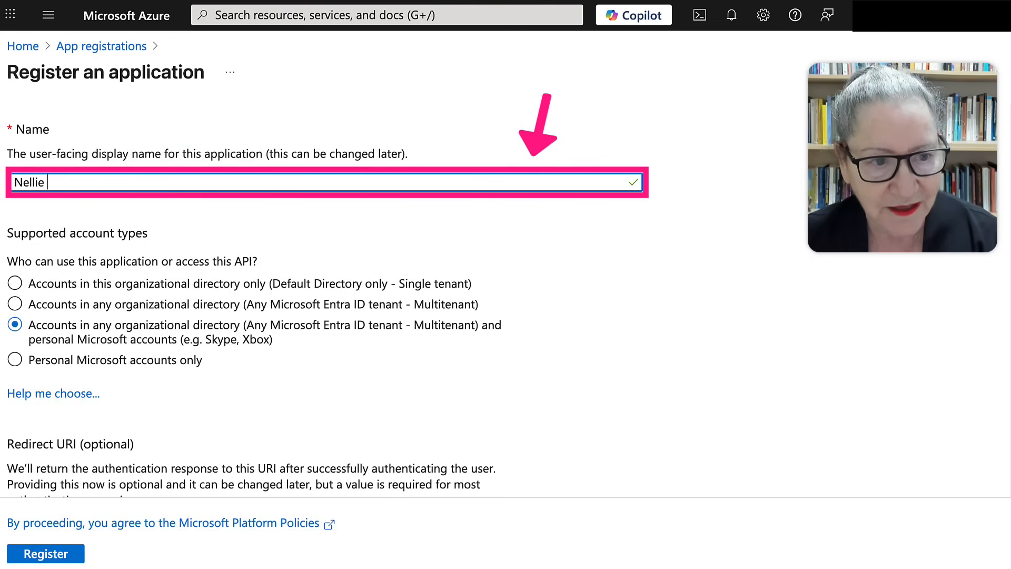
{"action": "type", "text": "Deutsch"}
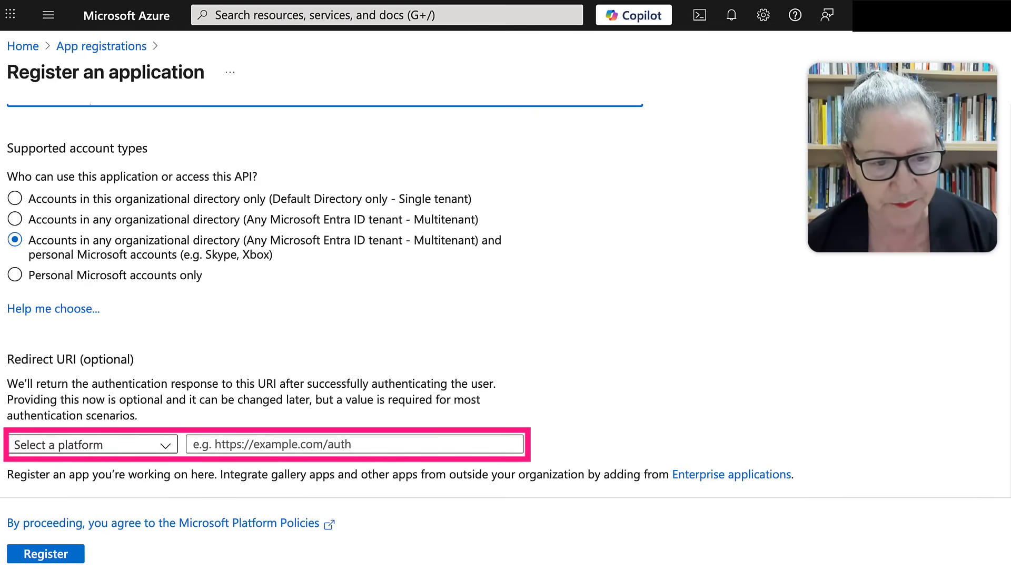
Step: Choose Web as the redirect platform and register the application
{"action": "left_click", "coordinate": [93, 443]}
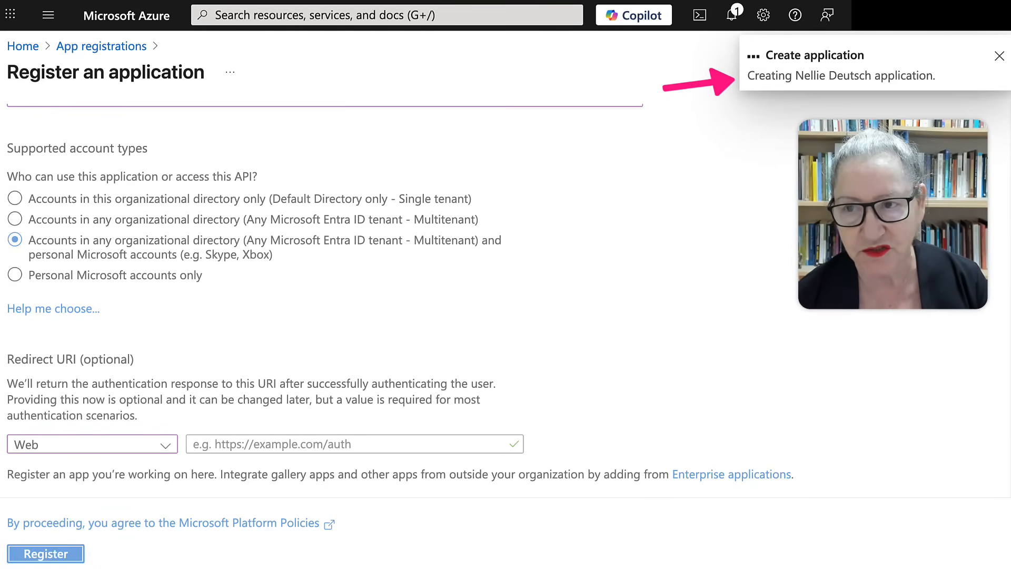
{"action": "left_click", "coordinate": [45, 553]}
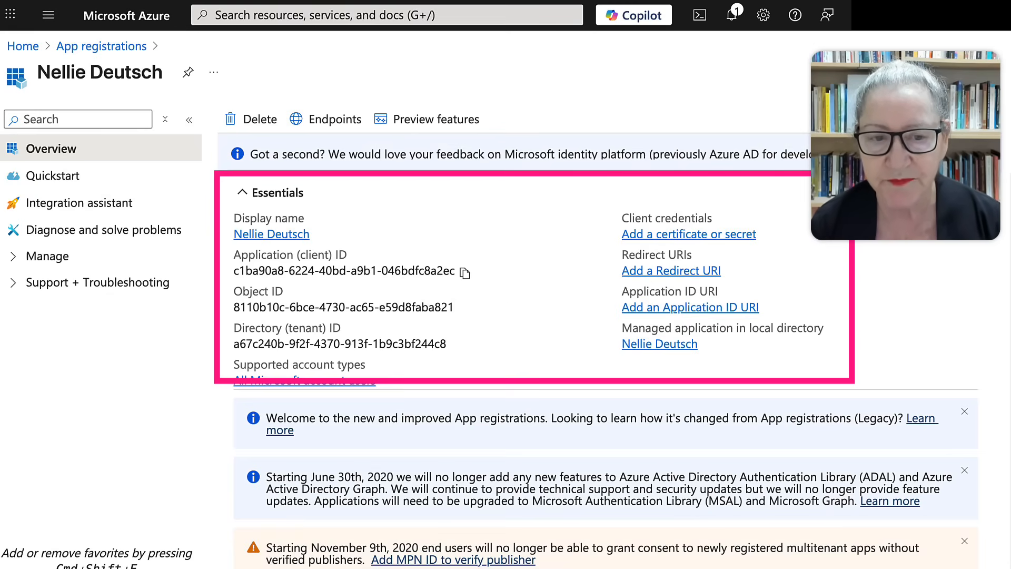
Step: From the overview's Essentials, go to Add a Redirect URI to reach the Authentication page
{"action": "left_click", "coordinate": [464, 274]}
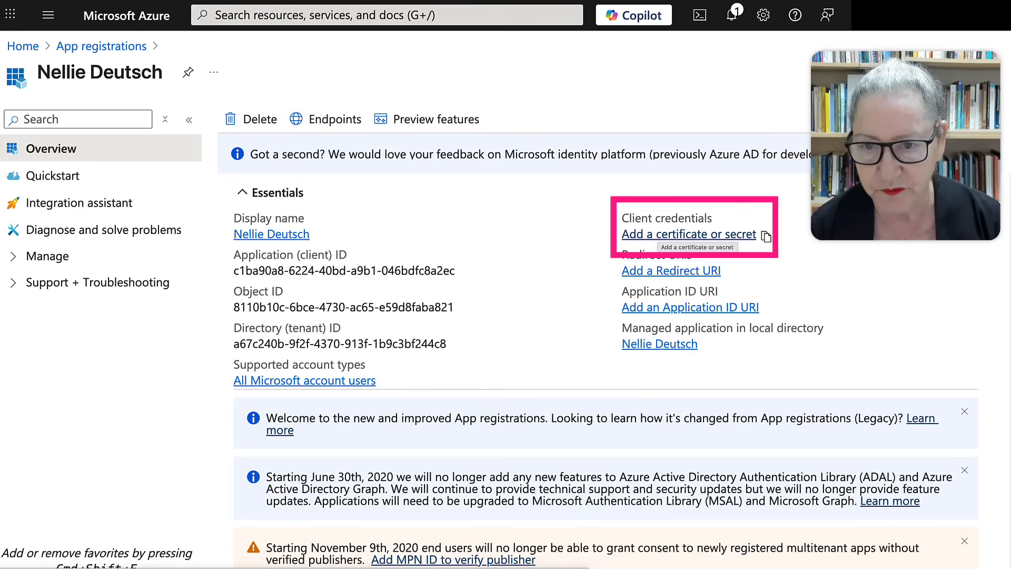
{"action": "mouse_move", "coordinate": [670, 270]}
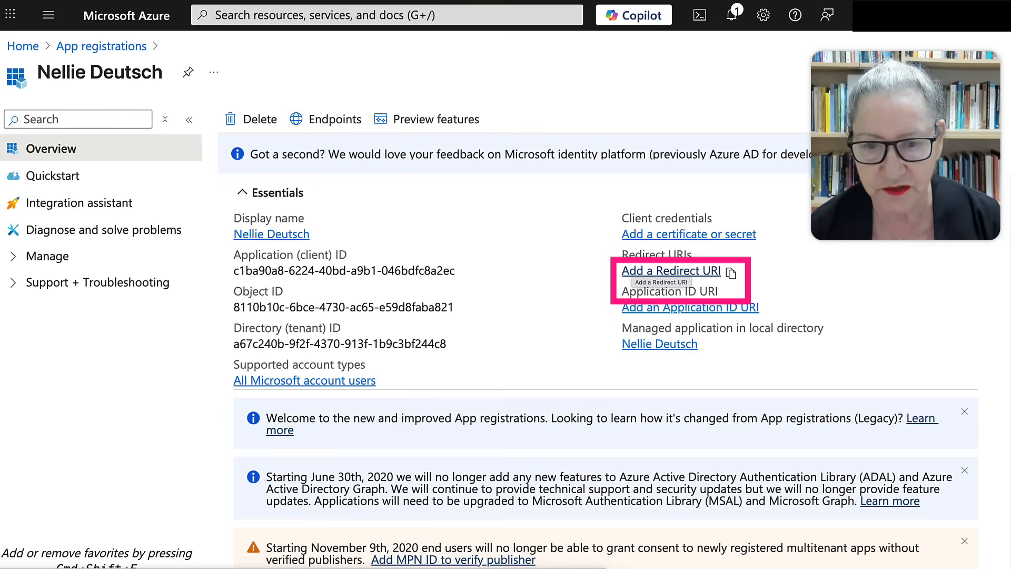
{"action": "left_click", "coordinate": [670, 271]}
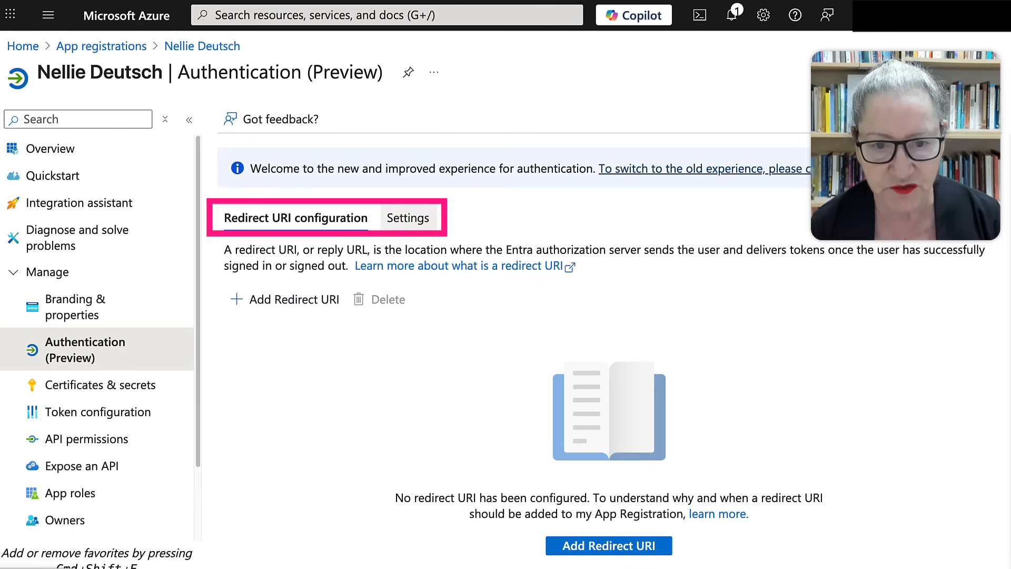
Step: Disable Live SDK support in the authentication settings, save, and return to redirect URI configuration
{"action": "left_click", "coordinate": [407, 217]}
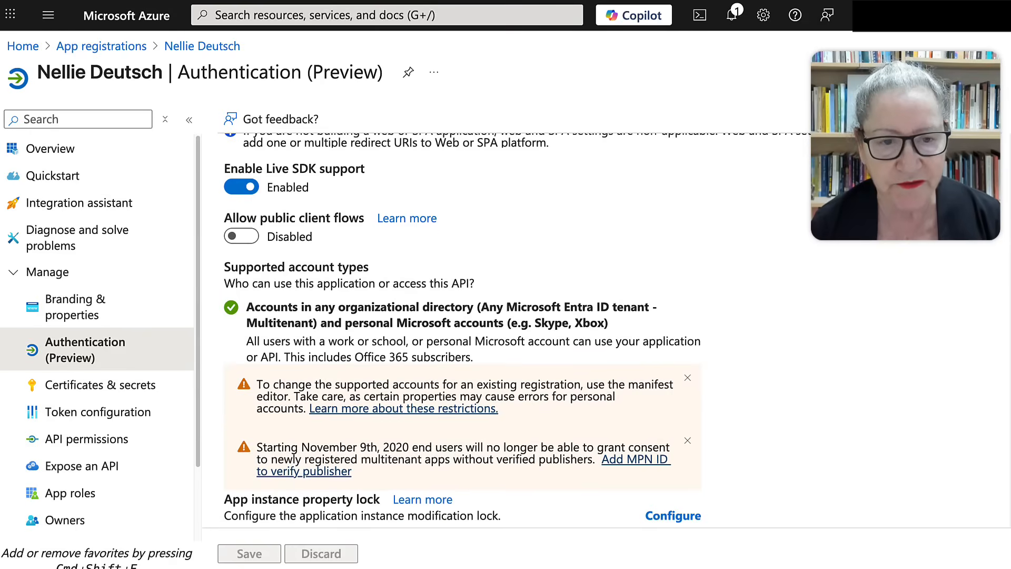
{"action": "left_click", "coordinate": [240, 186]}
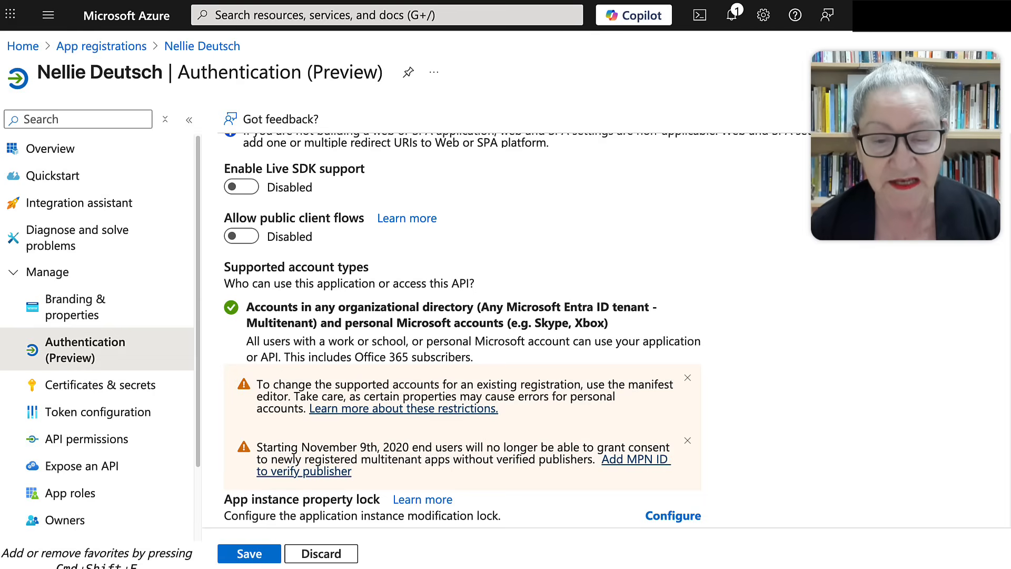
{"action": "left_click", "coordinate": [248, 553]}
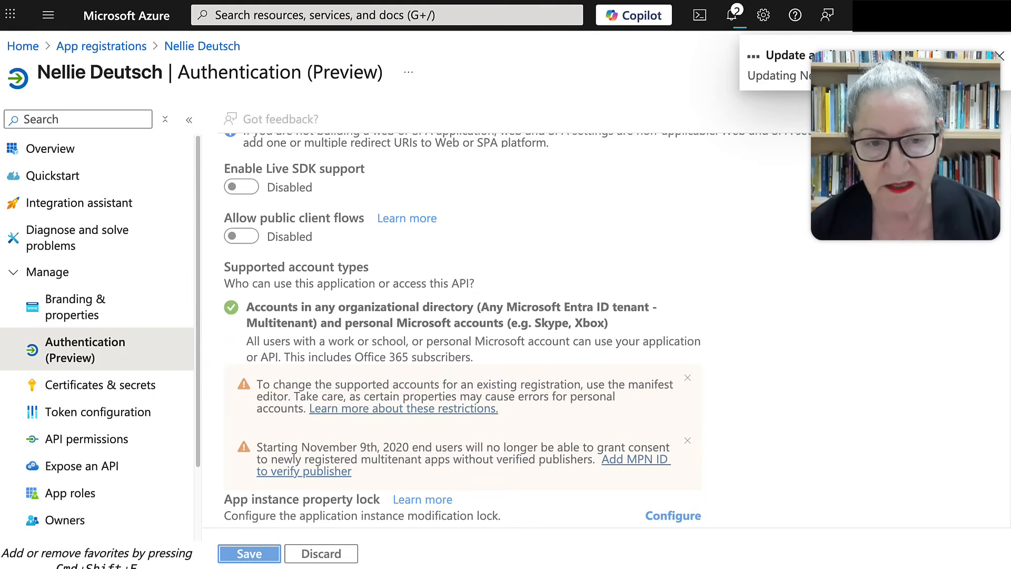
{"action": "left_click", "coordinate": [248, 552]}
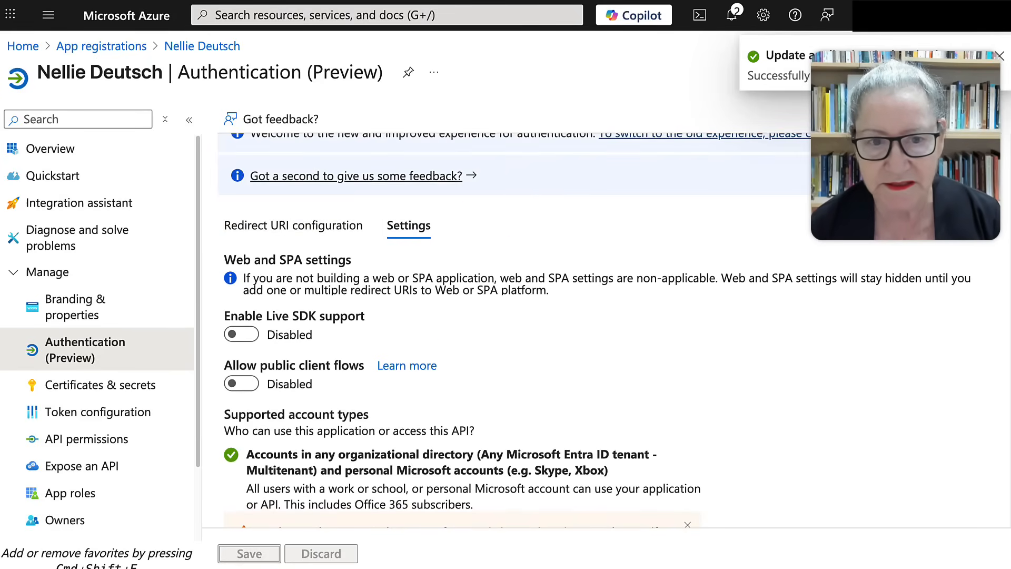
{"action": "left_click", "coordinate": [293, 225]}
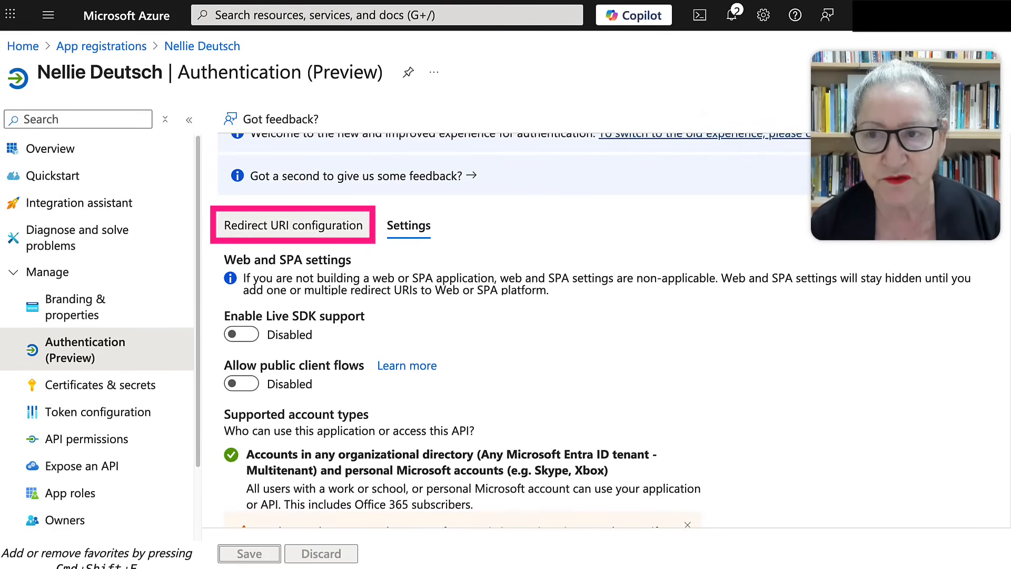
{"action": "left_click", "coordinate": [292, 225]}
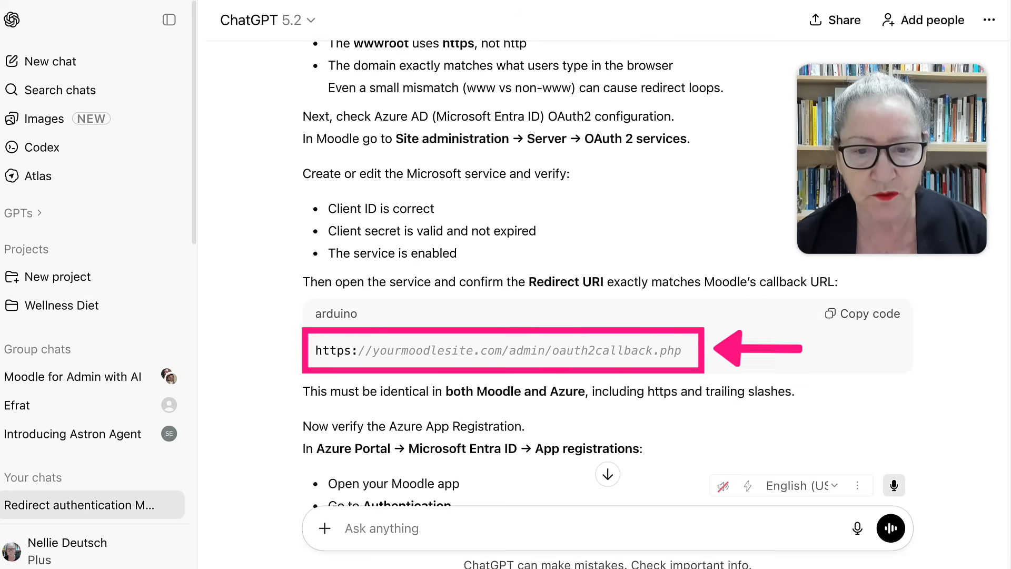
Step: Select and copy ChatGPT's example oauth2callback.php address for the redirect URI
{"action": "double_click", "coordinate": [435, 349]}
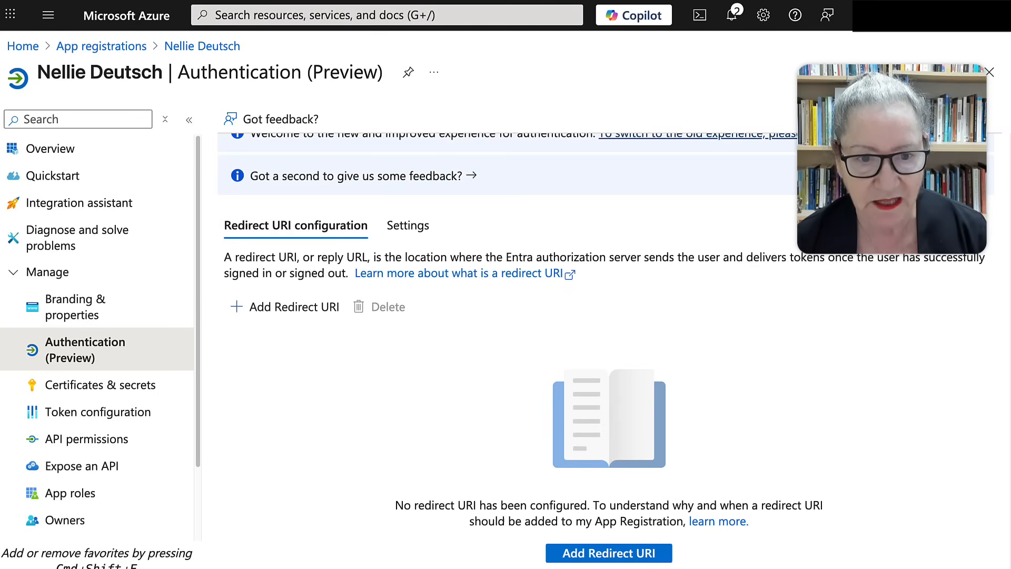
{"action": "mouse_move", "coordinate": [294, 306]}
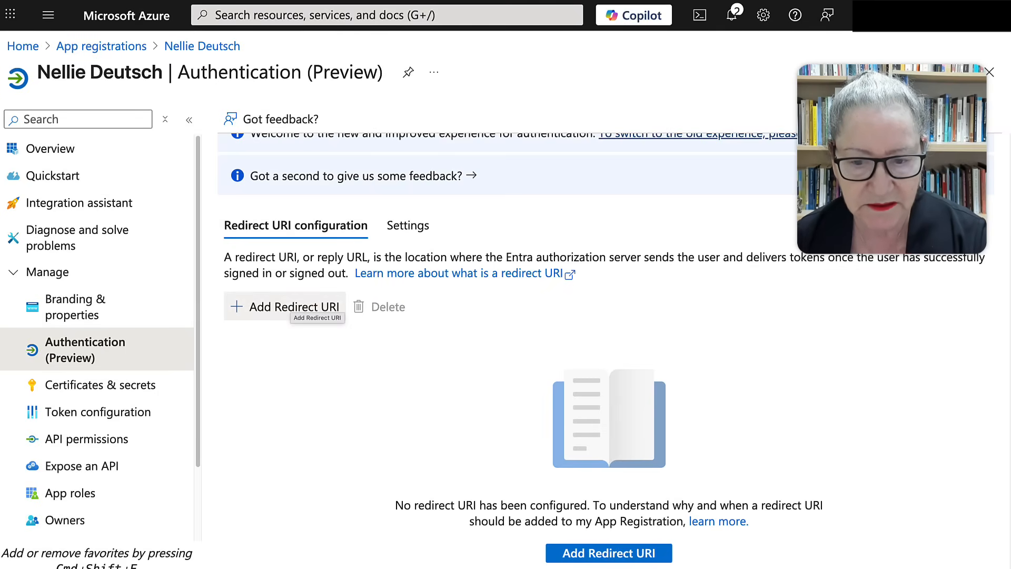
{"action": "left_click", "coordinate": [294, 307]}
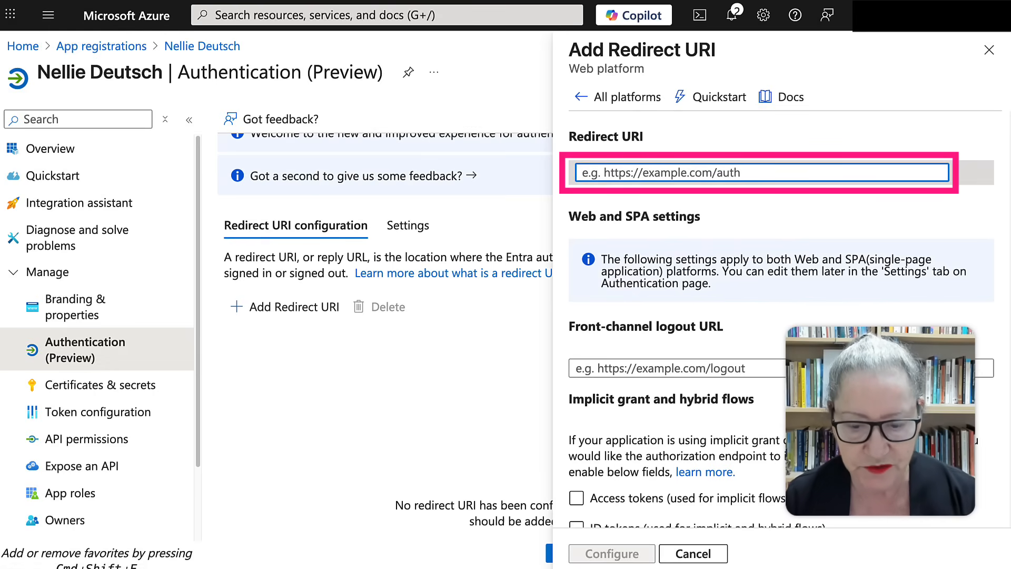
{"action": "type", "text": "https://yourmoodlesite.com/admin/oauth2callback.php"}
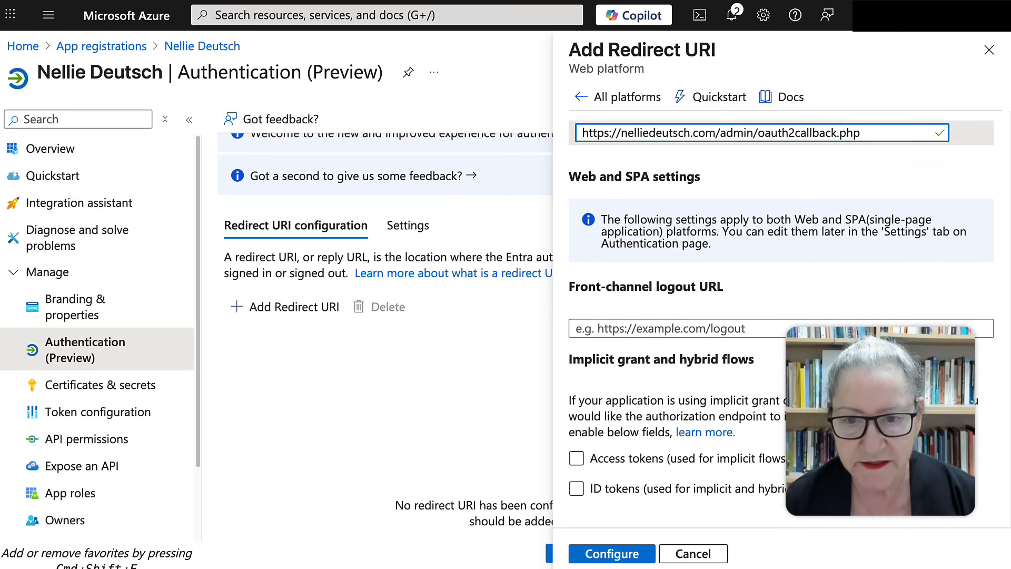
{"action": "left_click", "coordinate": [576, 487]}
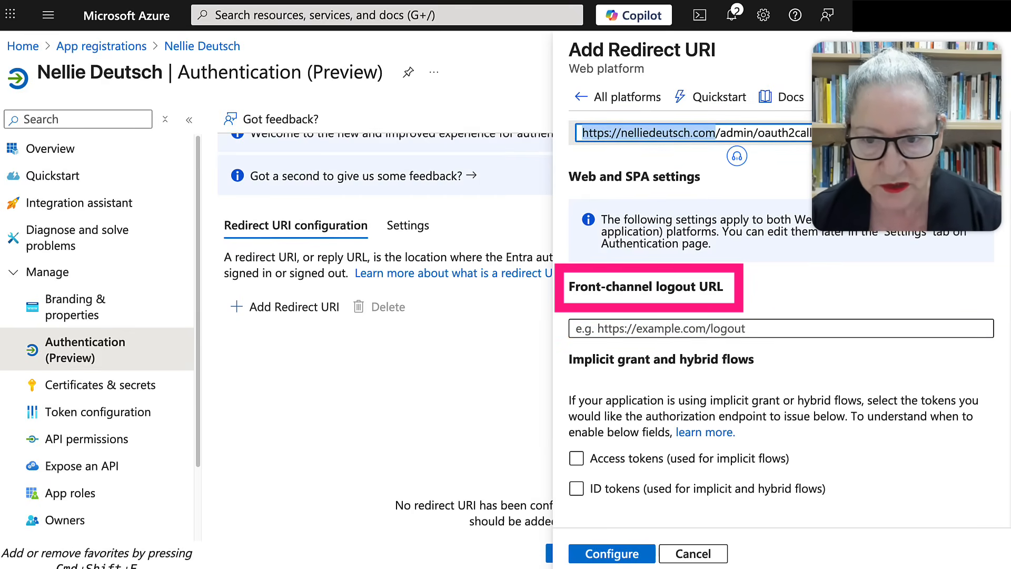
{"action": "type", "text": "https://nelliedeutsch.com"}
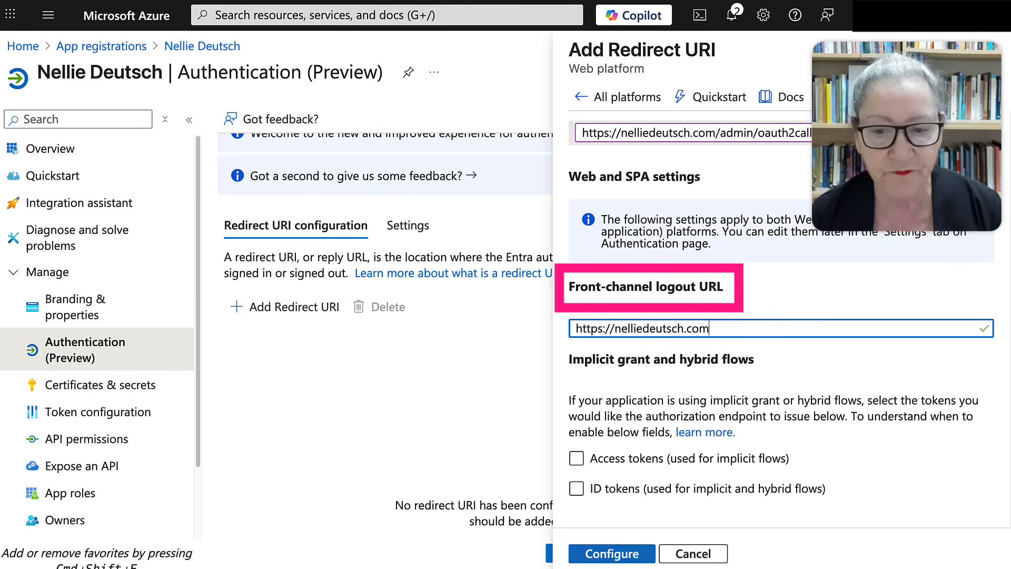
{"action": "left_click", "coordinate": [611, 552]}
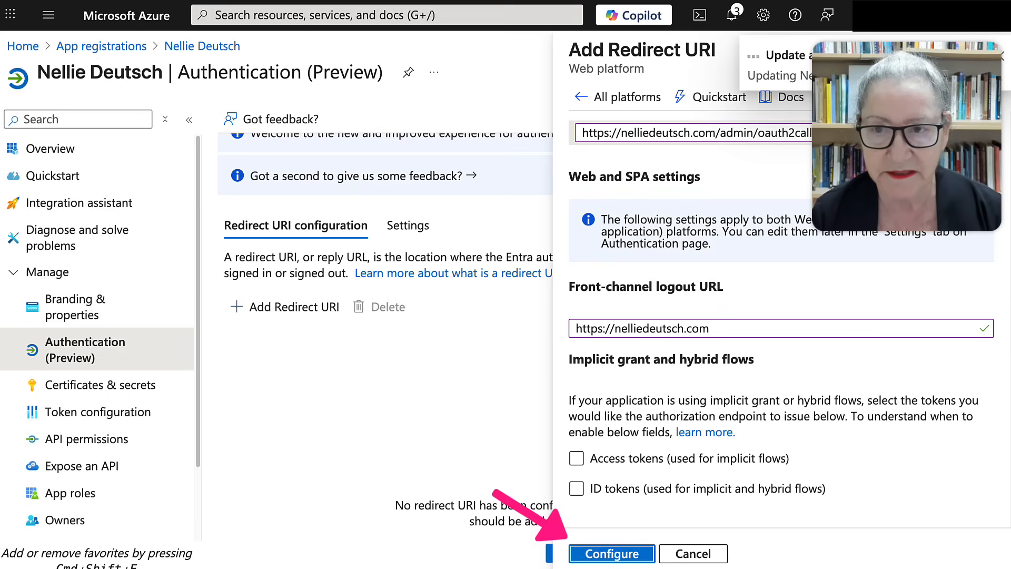
{"action": "left_click", "coordinate": [610, 552]}
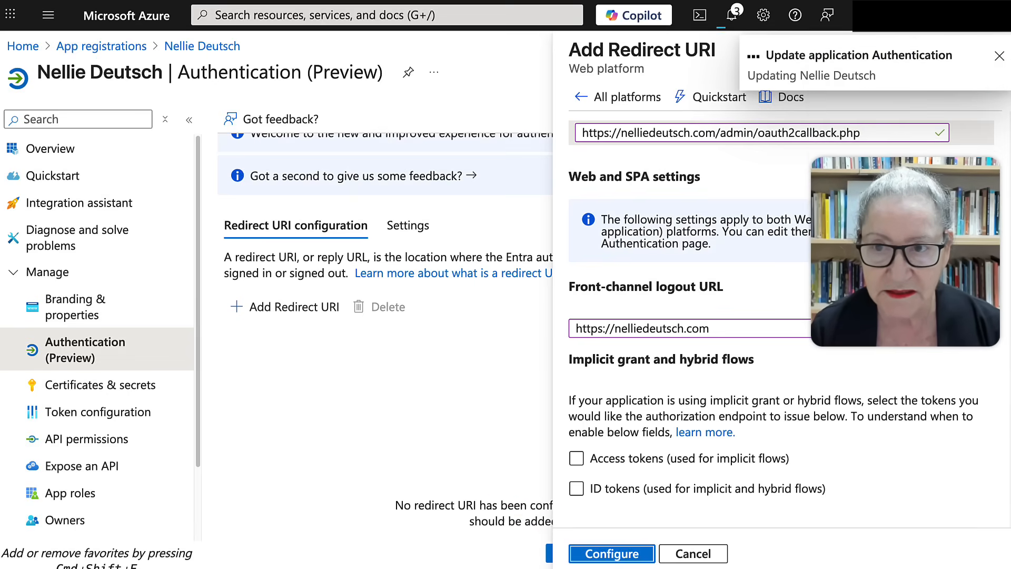
{"action": "left_click", "coordinate": [611, 552]}
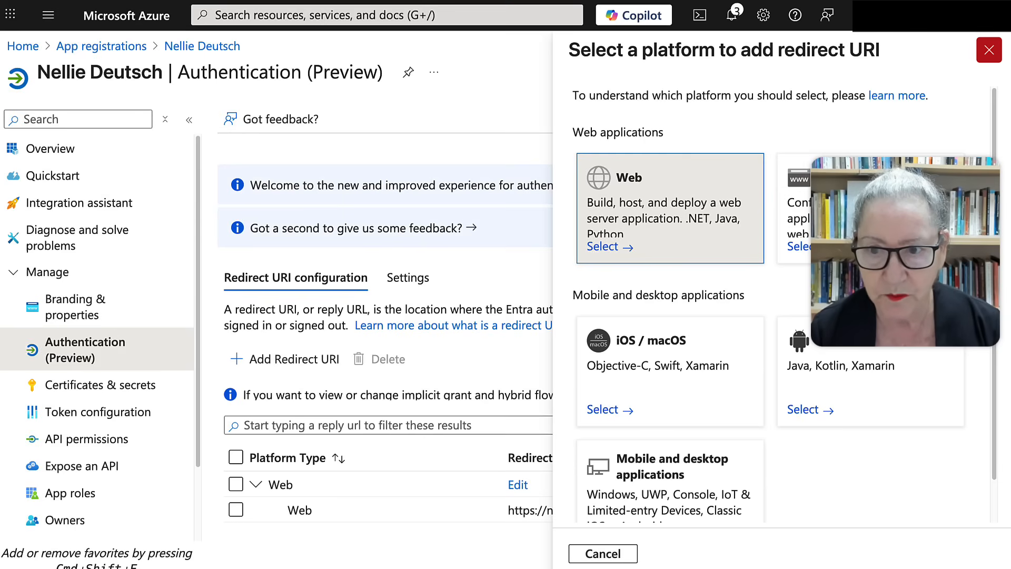
{"action": "left_click", "coordinate": [987, 50]}
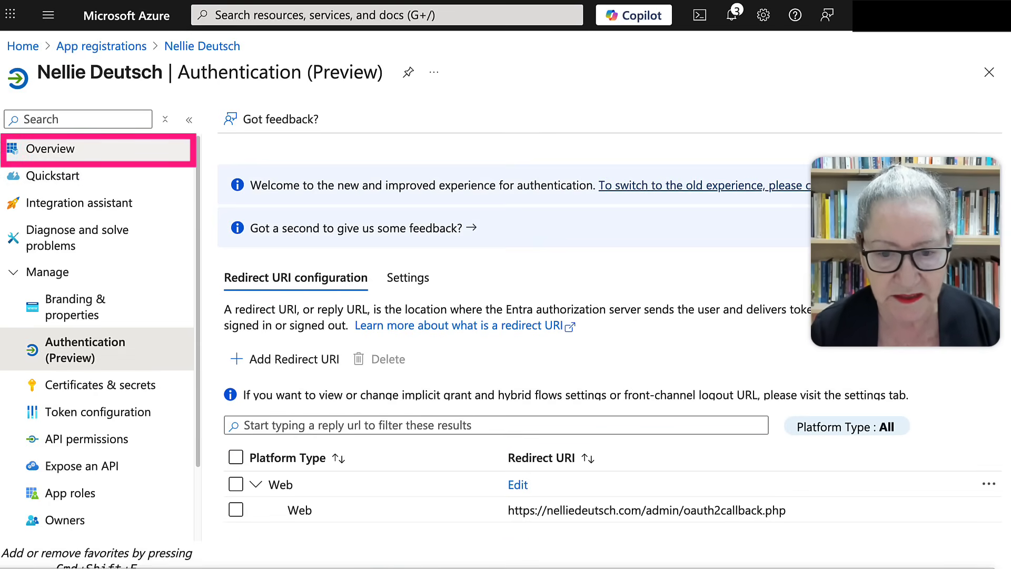
Step: Go to Branding & properties and place the cursor in the Home page URL field
{"action": "left_click", "coordinate": [50, 148]}
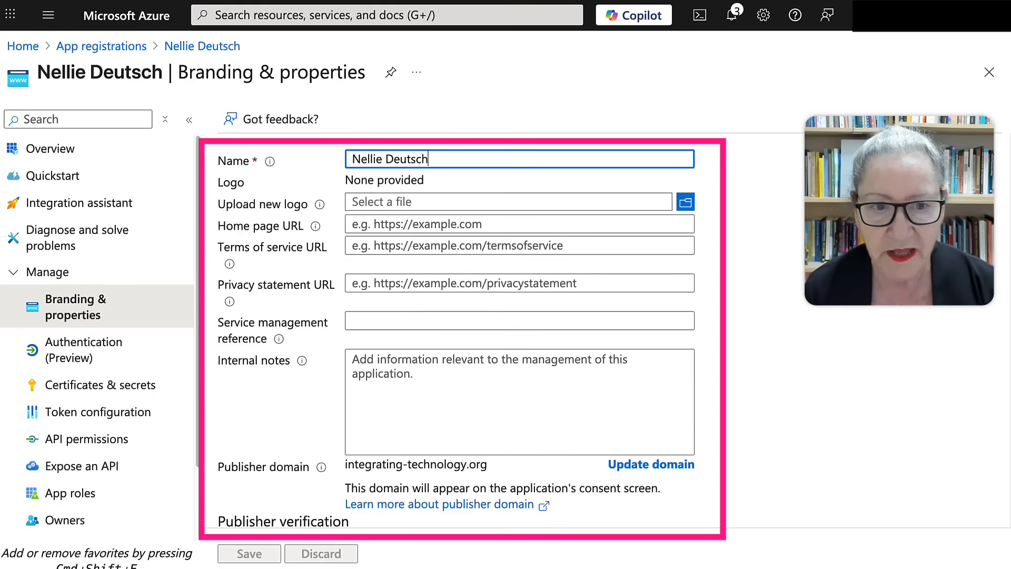
{"action": "left_click", "coordinate": [519, 223]}
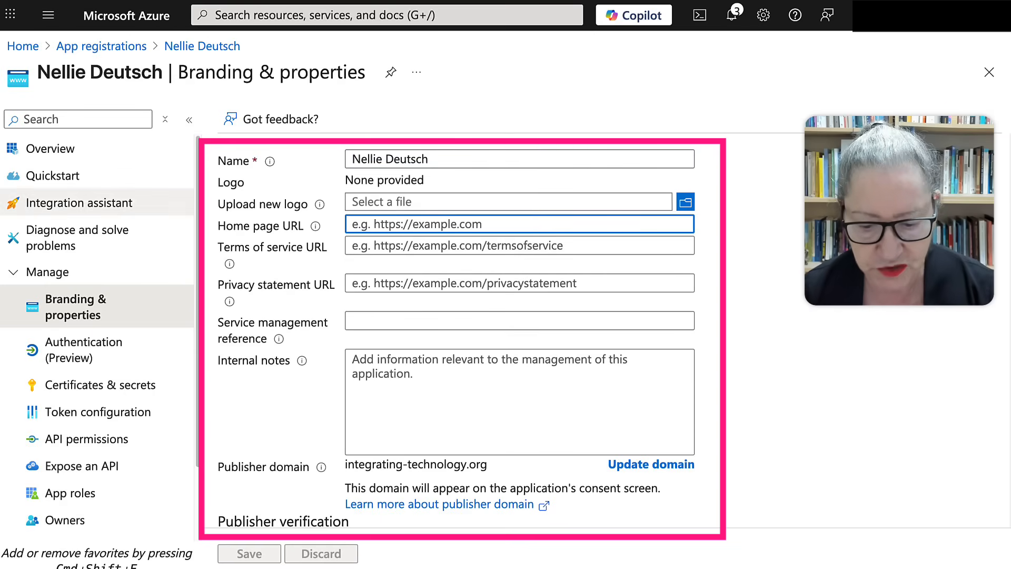
{"action": "type", "text": "https://nelliedeutsch.com"}
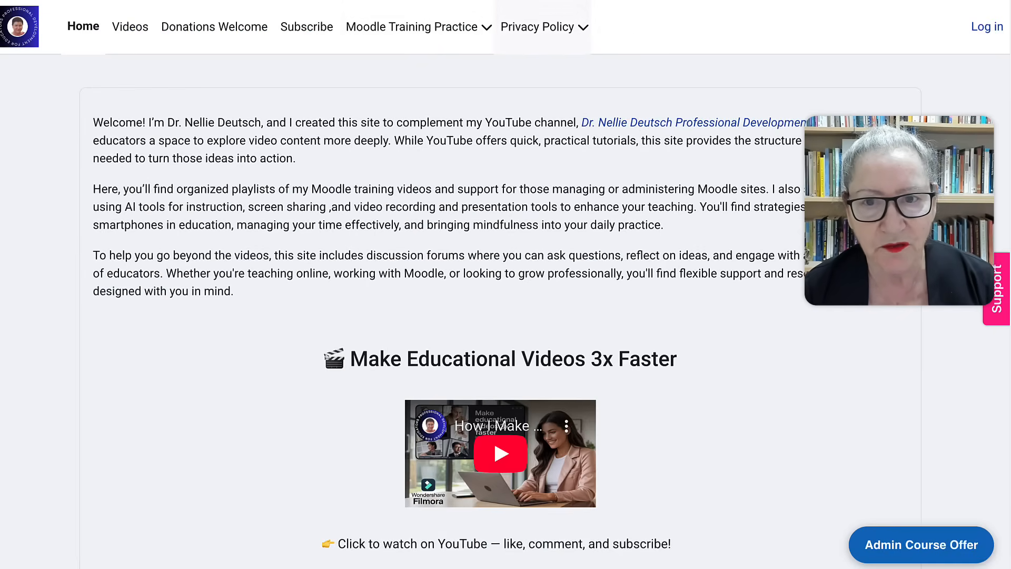
Step: View the Moodle site's Privacy Policy and Terms of Service pages to obtain their addresses
{"action": "left_click", "coordinate": [536, 26]}
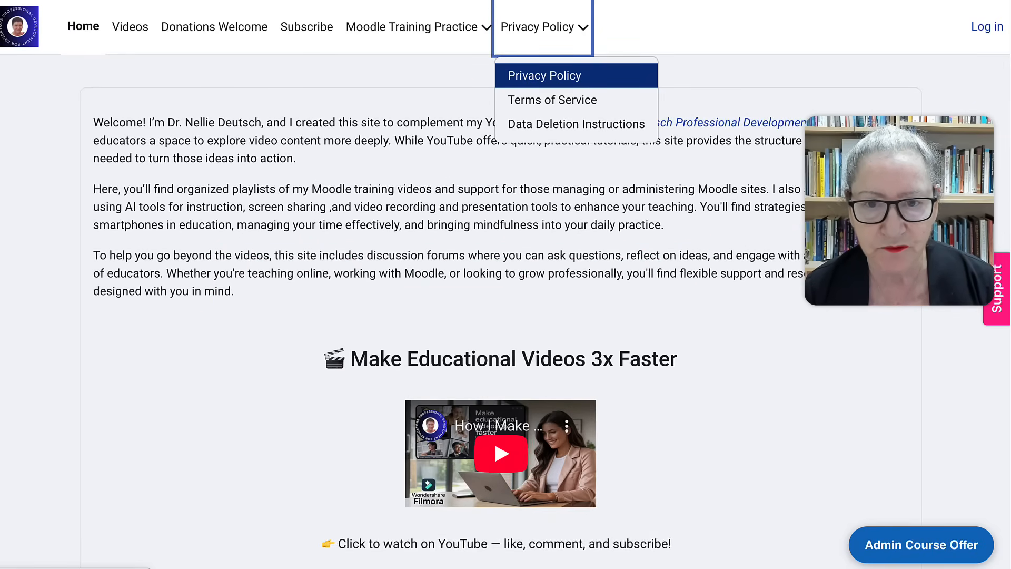
{"action": "left_click", "coordinate": [543, 76]}
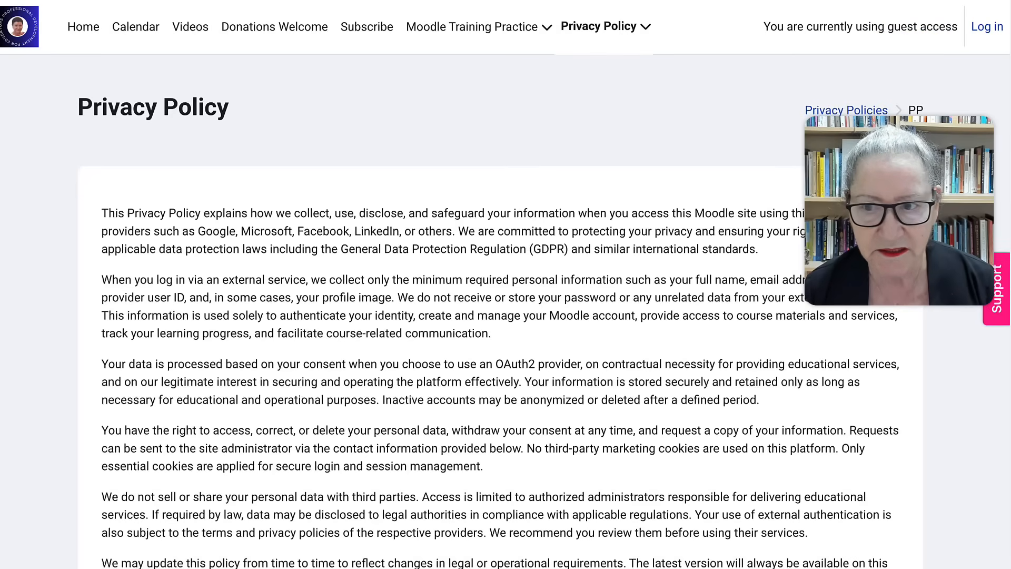
{"action": "scroll", "scroll_direction": "down", "scroll_amount": 3}
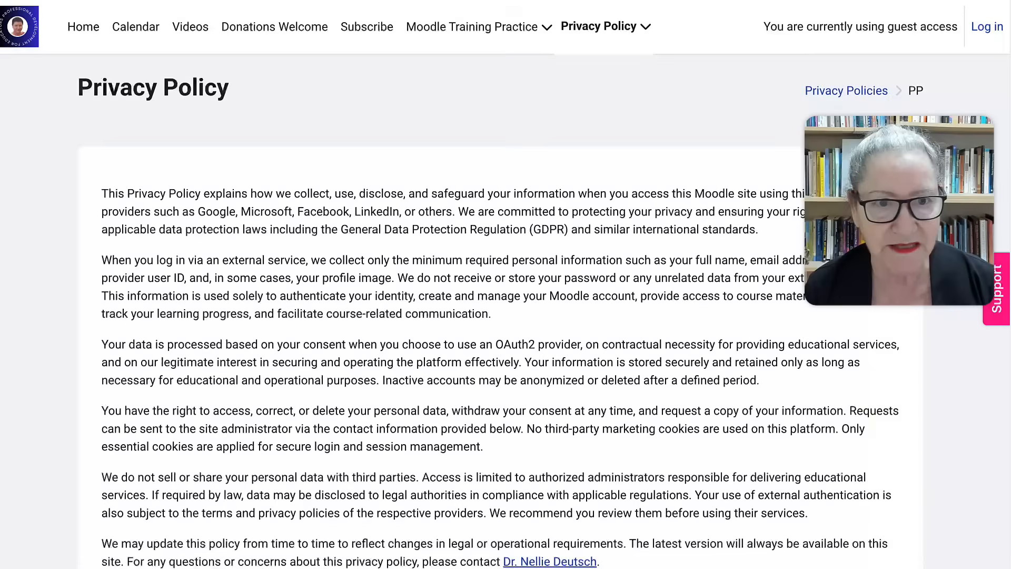
{"action": "left_click", "coordinate": [602, 26]}
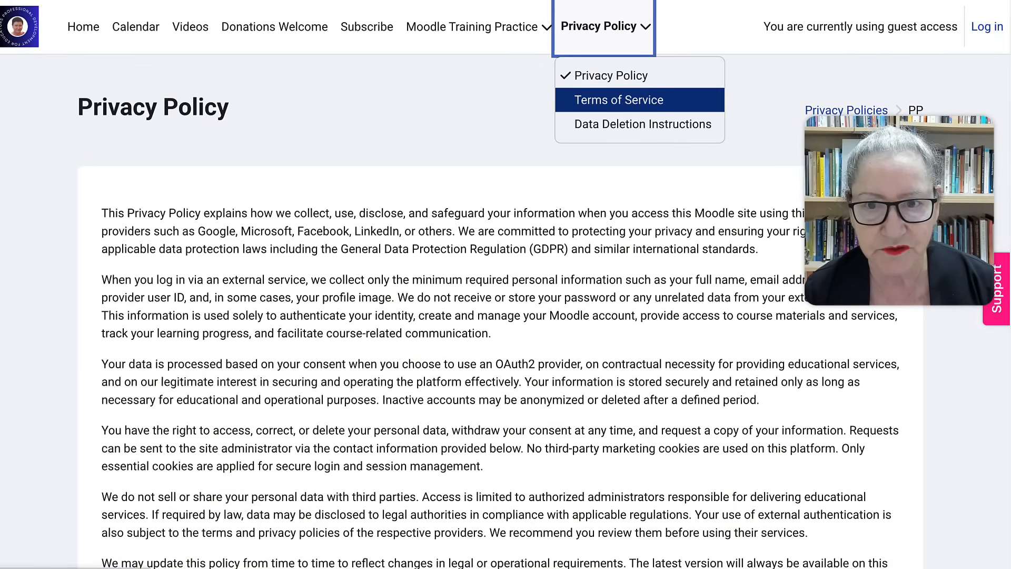
{"action": "left_click", "coordinate": [618, 100]}
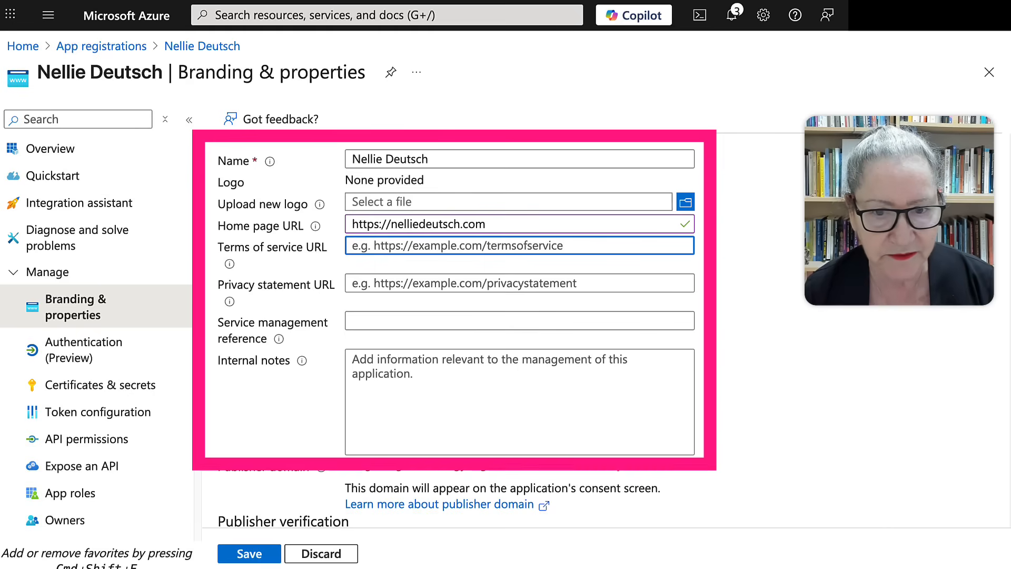
Step: Fill in the terms of service address in branding, then go to Certificates & secrets
{"action": "left_click", "coordinate": [519, 282]}
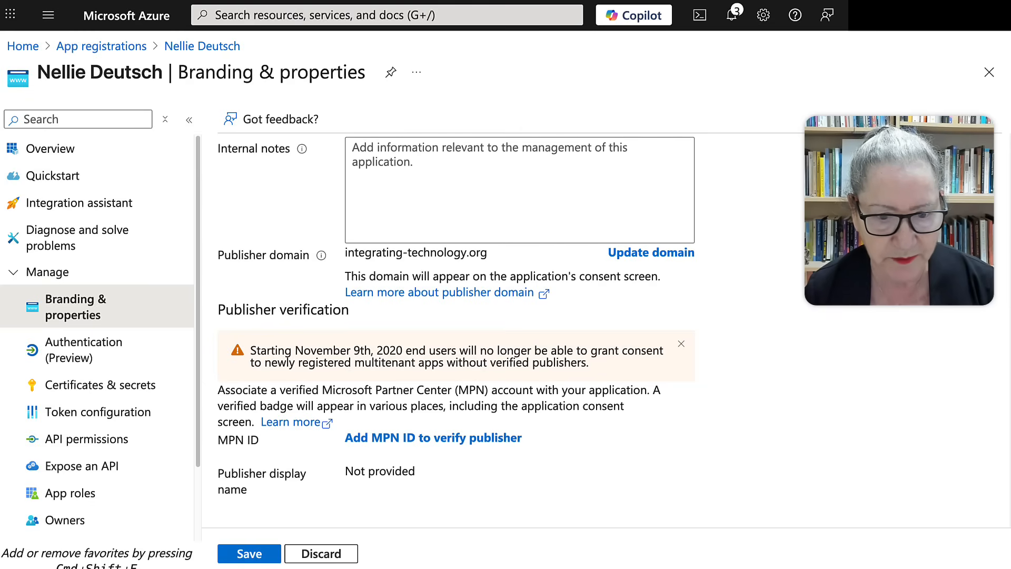
{"action": "scroll", "scroll_direction": "up", "scroll_amount": 3}
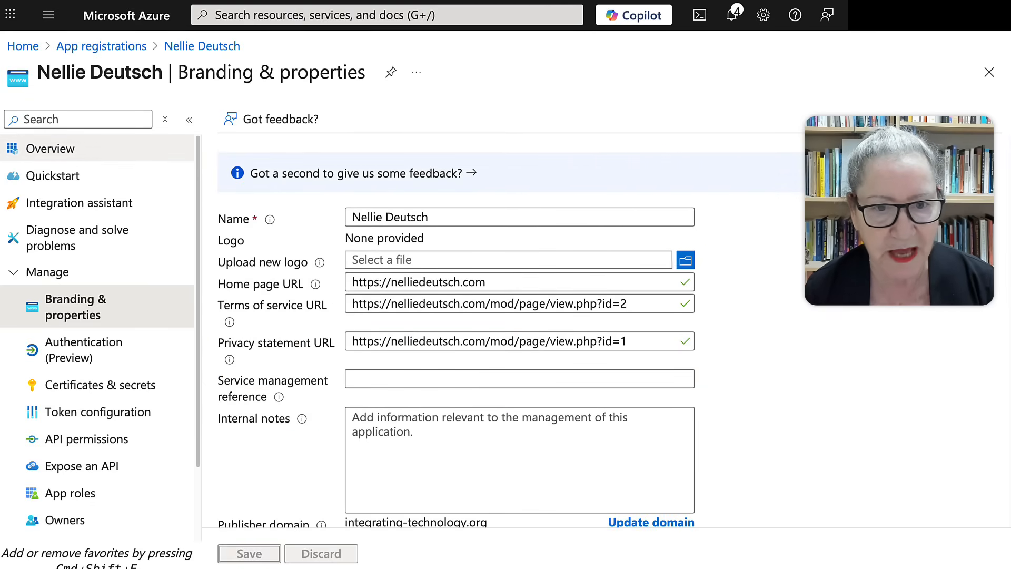
{"action": "left_click", "coordinate": [50, 148]}
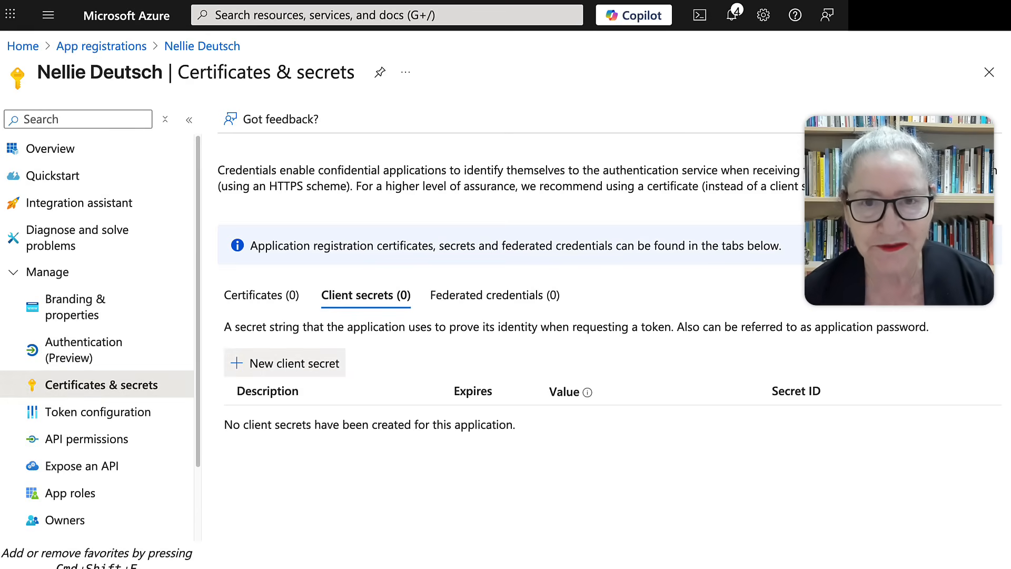
{"action": "mouse_move", "coordinate": [286, 362]}
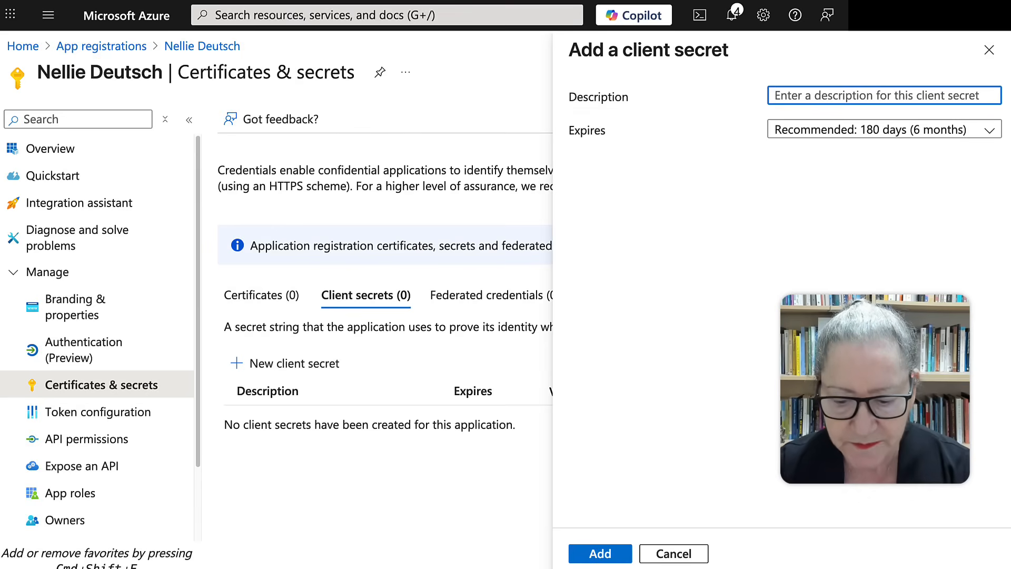
Step: Add a client secret described 'Nellie Deutsch Moodle' expiring in 730 days (24 months)
{"action": "type", "text": "Nellie"}
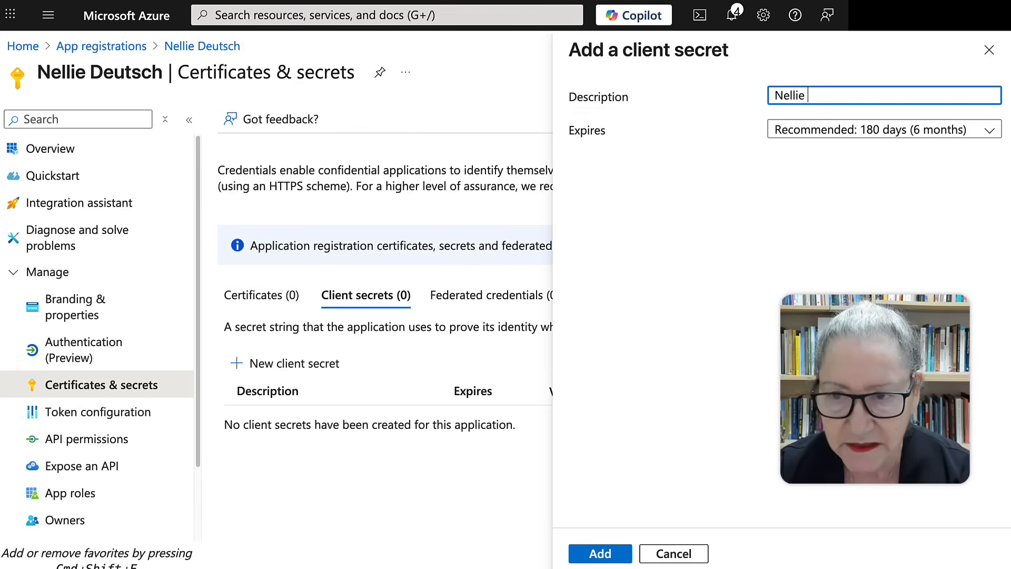
{"action": "type", "text": "Deutsch"}
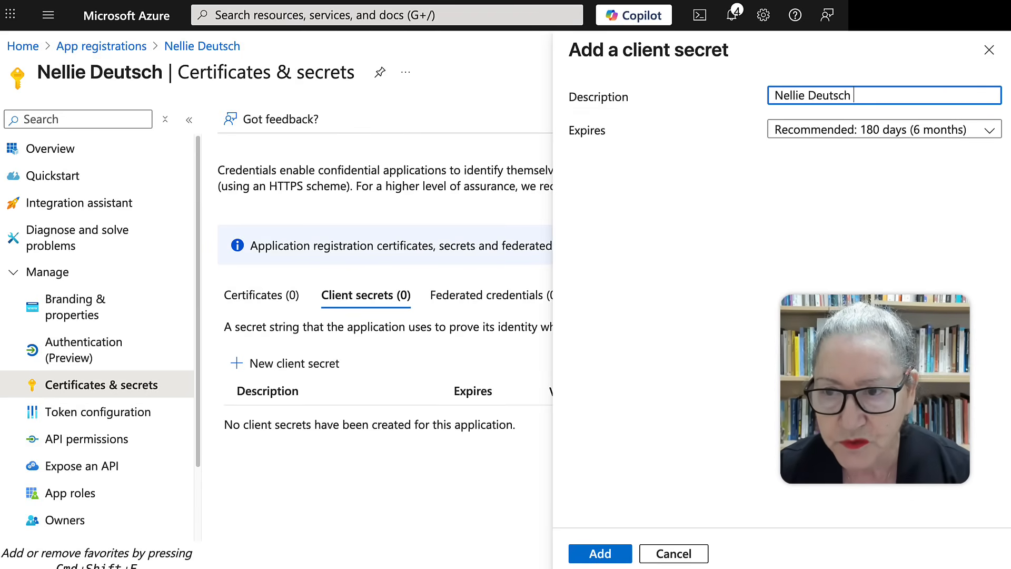
{"action": "type", "text": "Moodle"}
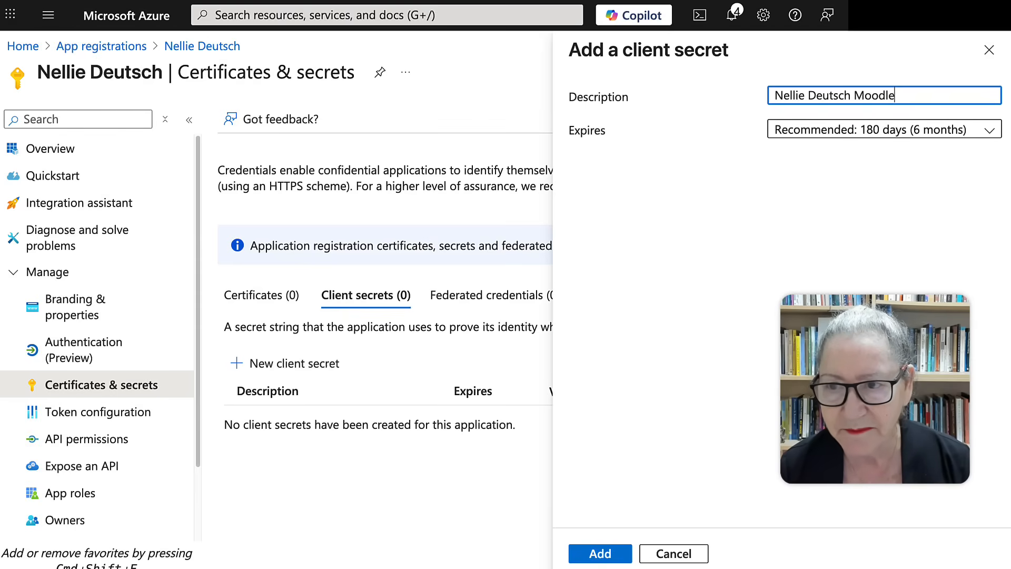
{"action": "left_click", "coordinate": [882, 128]}
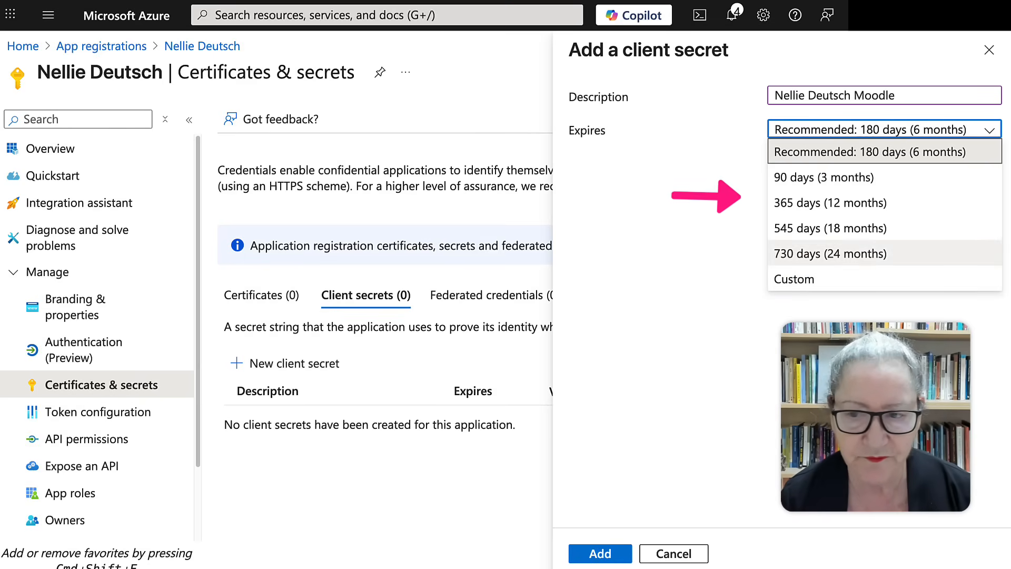
{"action": "left_click", "coordinate": [829, 253]}
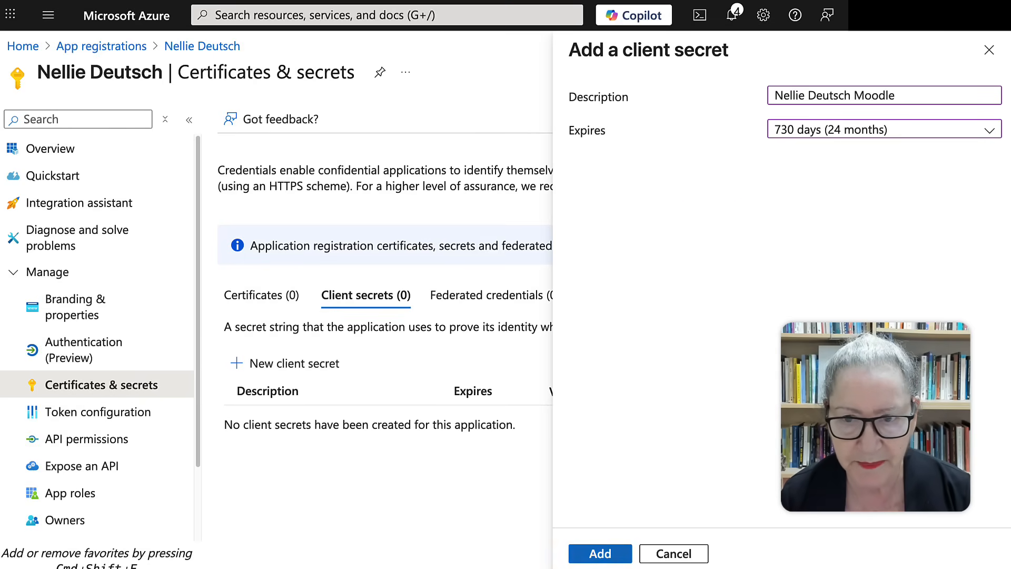
{"action": "left_click", "coordinate": [599, 552]}
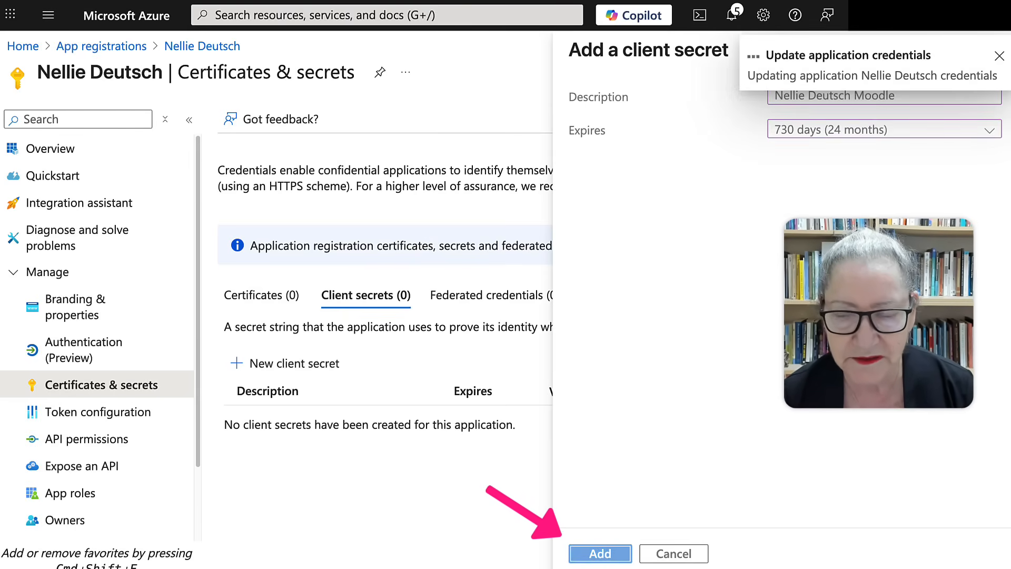
{"action": "left_click", "coordinate": [599, 552]}
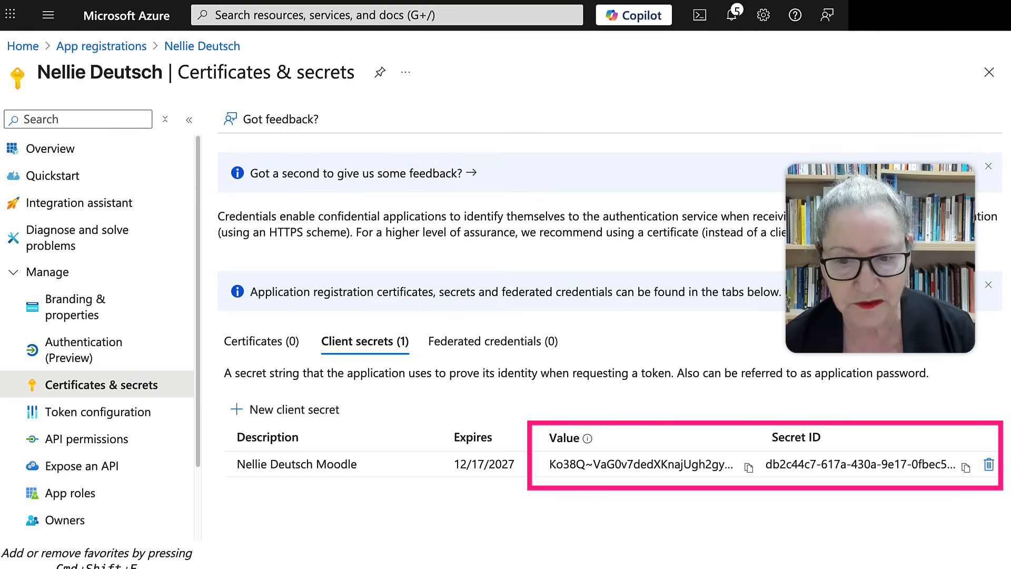
{"action": "mouse_move", "coordinate": [586, 438]}
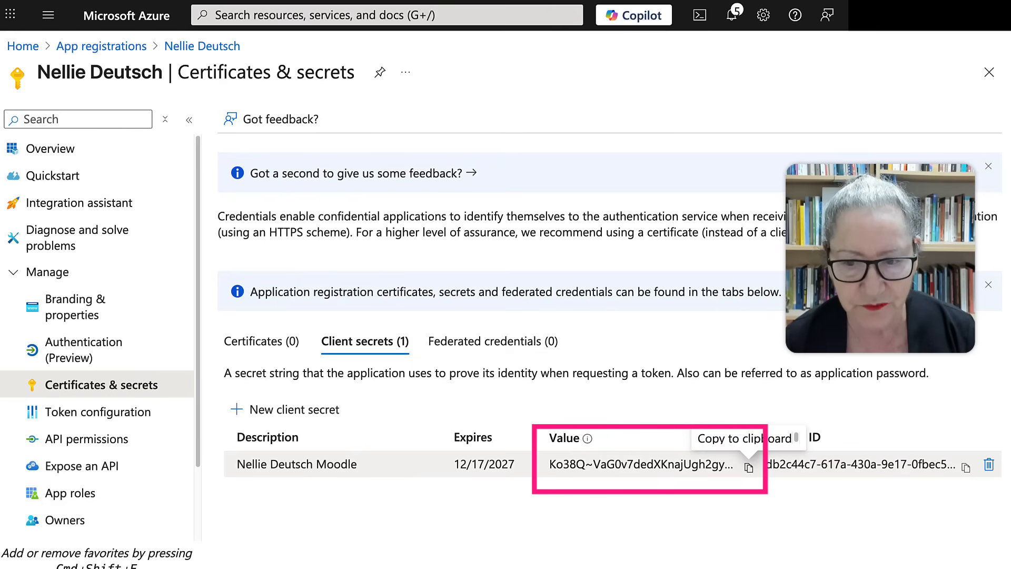
Step: Copy the new client secret's value to the clipboard
{"action": "left_click", "coordinate": [748, 466]}
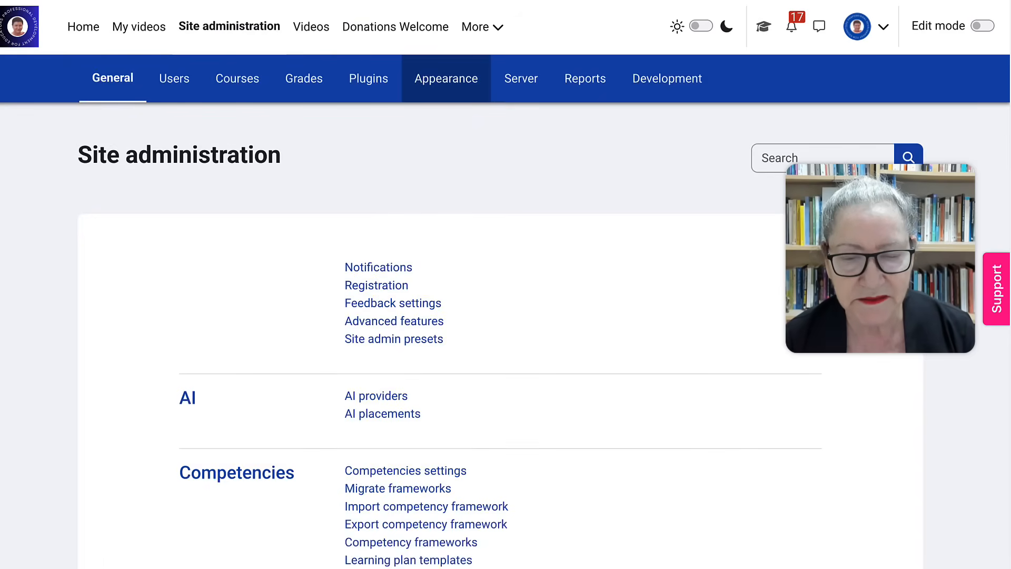
Step: Under Server > OAuth 2 services, create a new Microsoft service and paste the client secret
{"action": "left_click", "coordinate": [520, 78]}
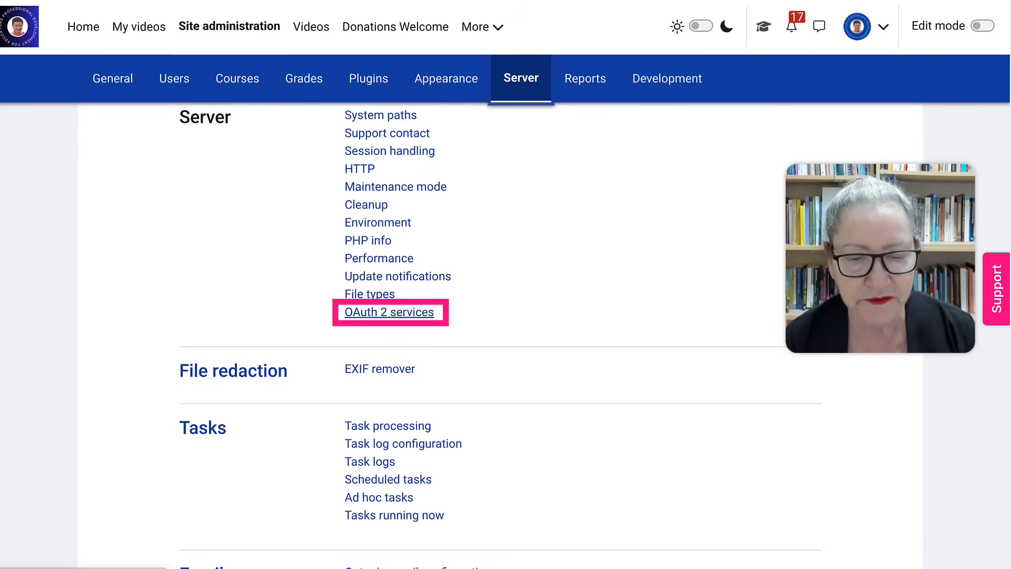
{"action": "left_click", "coordinate": [386, 311]}
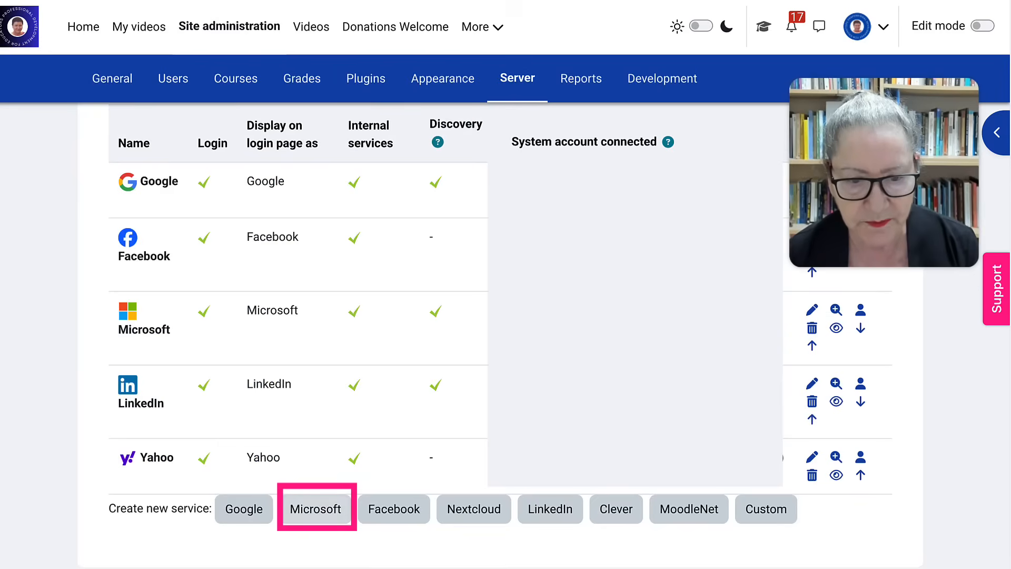
{"action": "left_click", "coordinate": [316, 509]}
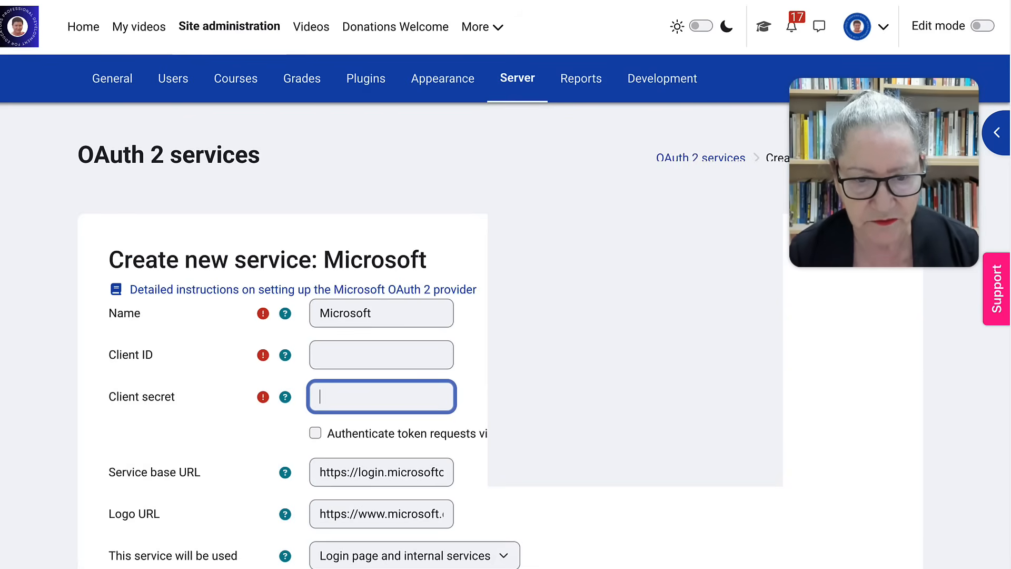
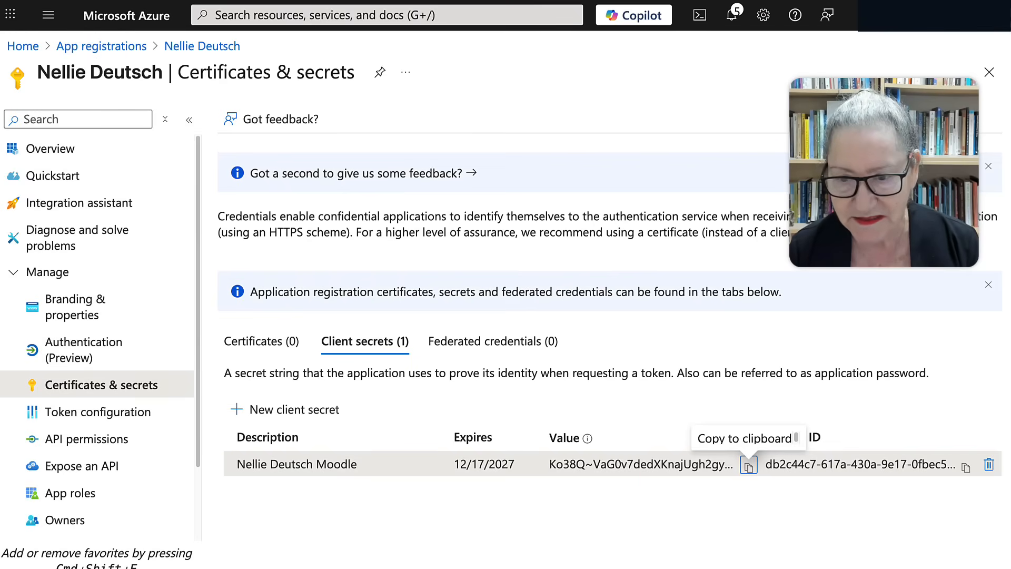
Step: Re-copy the client secret, then copy the Application (client) ID from Overview
{"action": "left_click", "coordinate": [747, 464]}
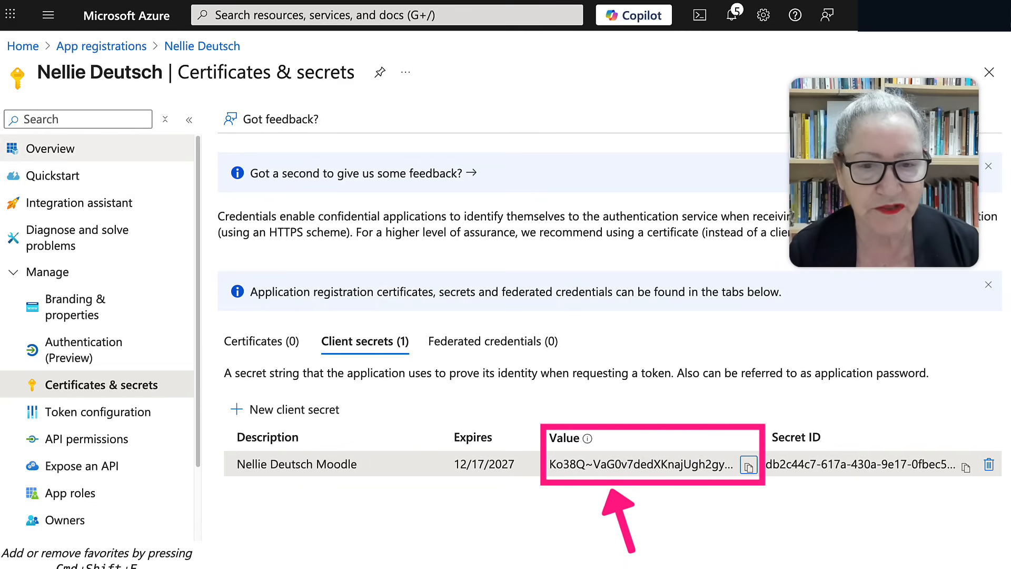
{"action": "left_click", "coordinate": [51, 148]}
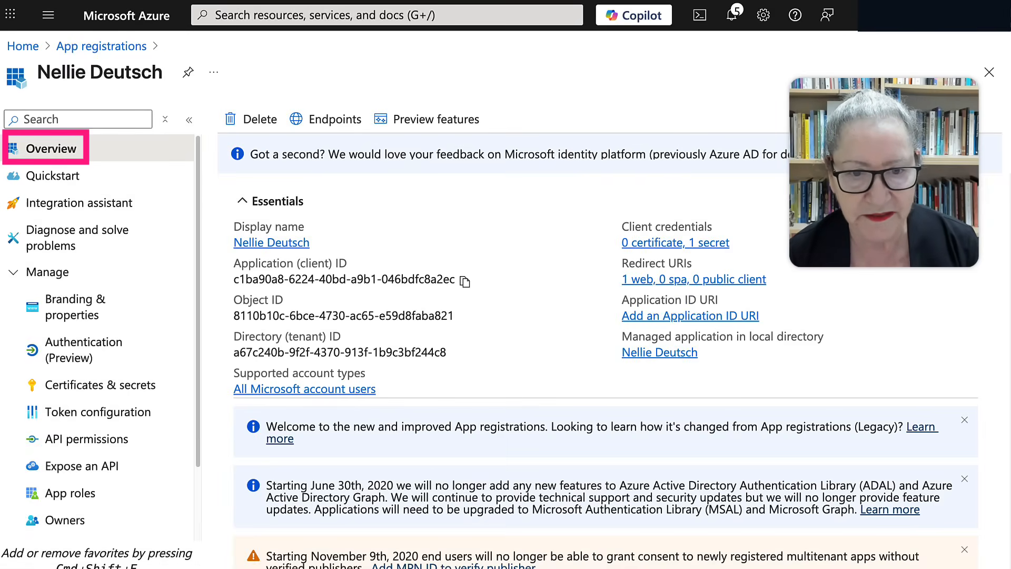
{"action": "mouse_move", "coordinate": [463, 281]}
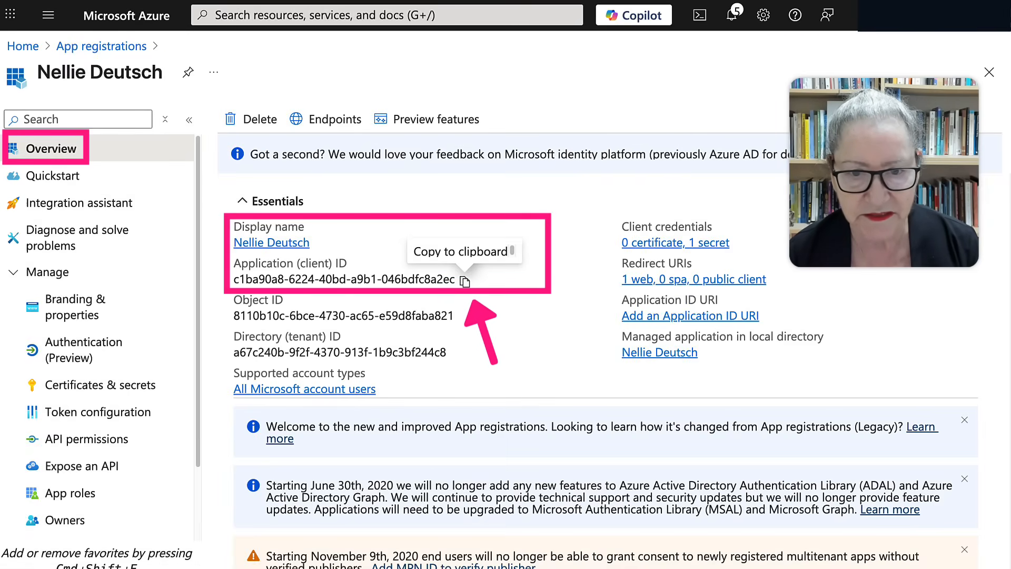
{"action": "left_click", "coordinate": [463, 282]}
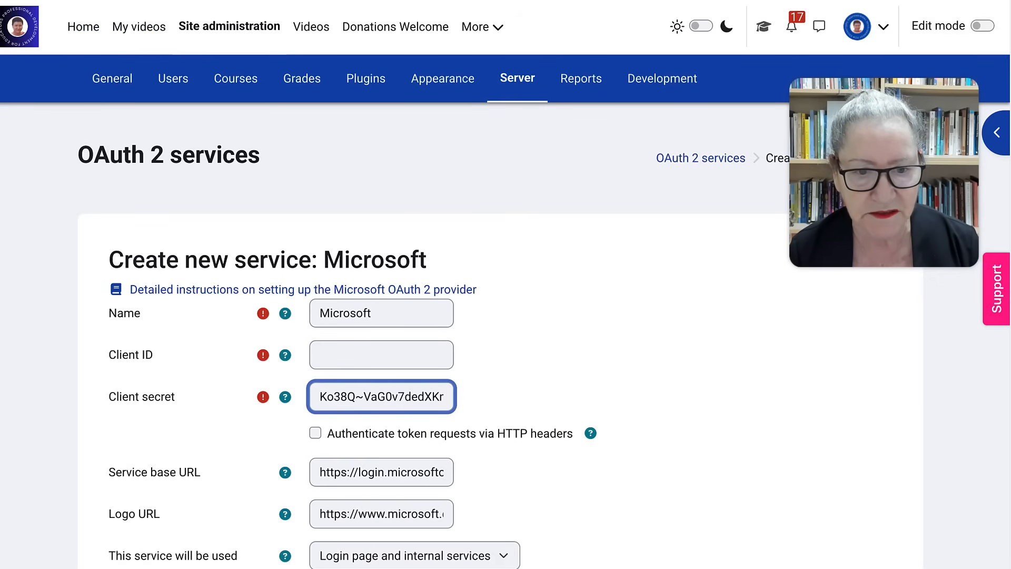
Step: Paste the client ID, disable required email verification with acknowledgement, and save the service
{"action": "type", "text": "bd-a9b1-046bdfc8a2ec"}
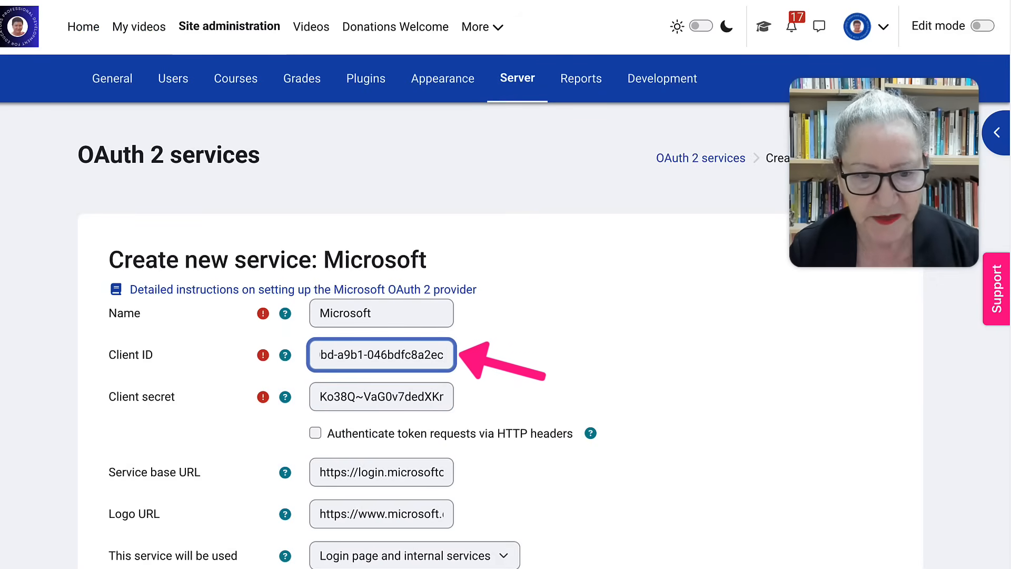
{"action": "scroll", "scroll_direction": "down", "scroll_amount": 3}
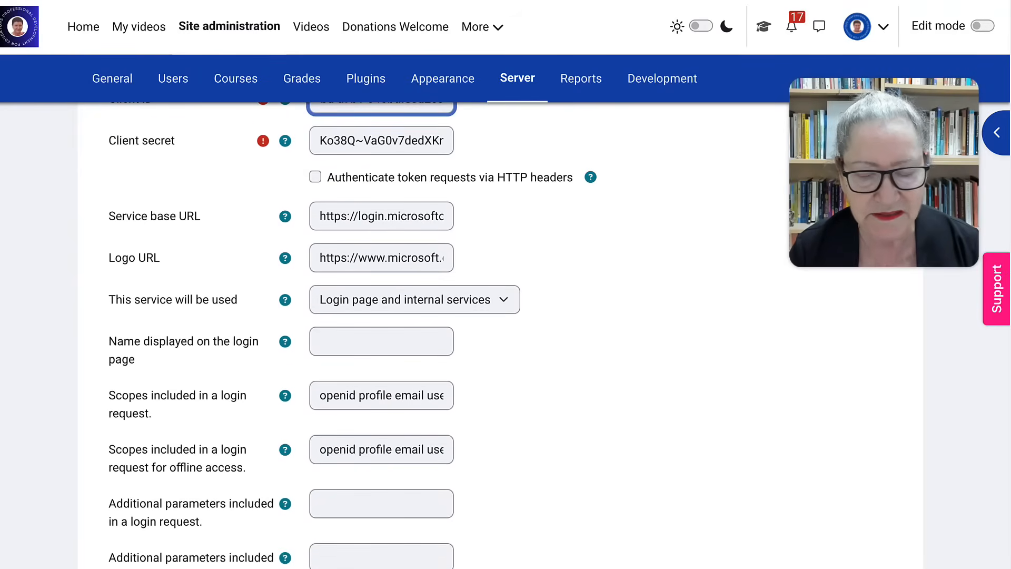
{"action": "scroll", "scroll_direction": "down", "scroll_amount": 3}
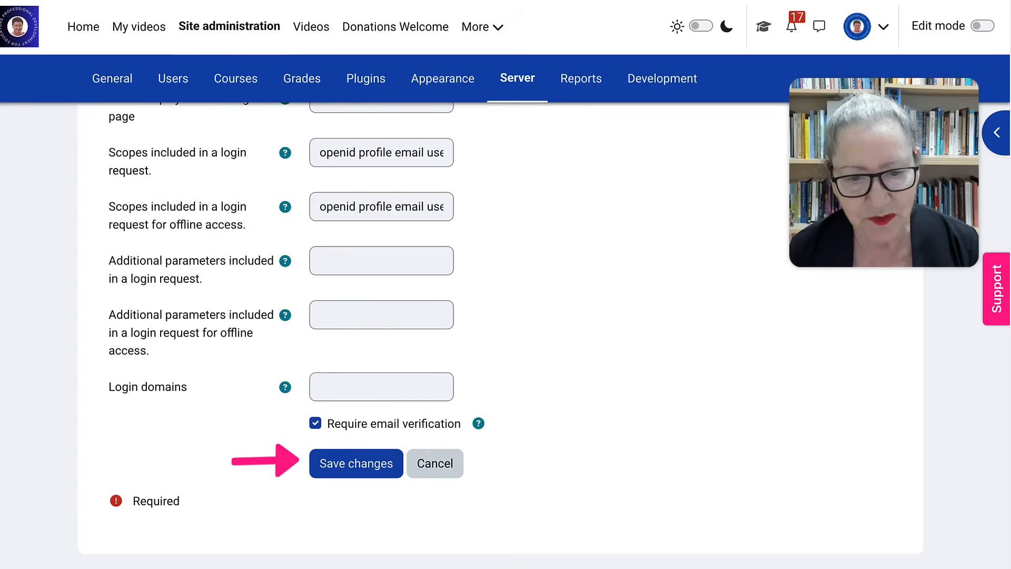
{"action": "left_click", "coordinate": [315, 423]}
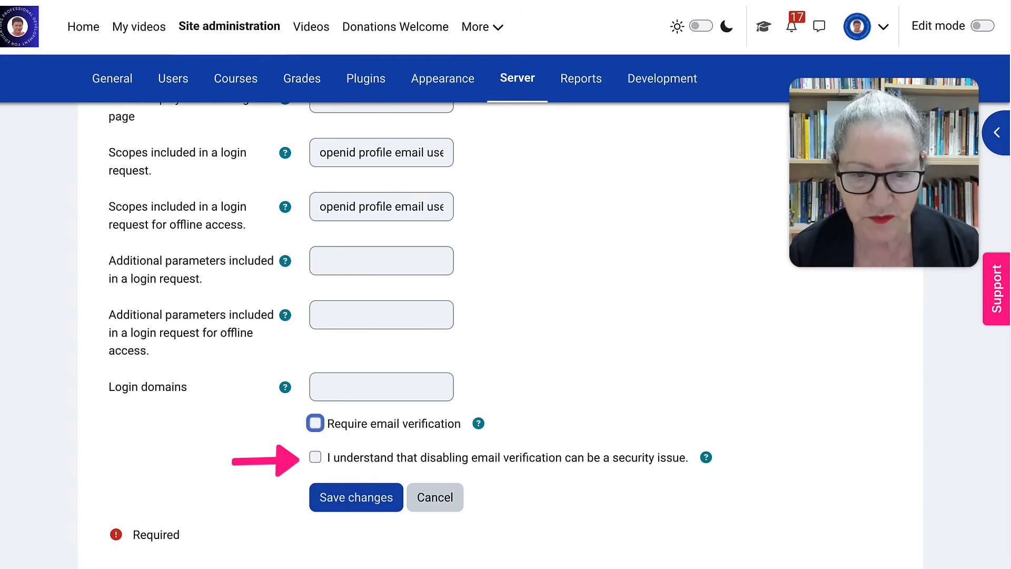
{"action": "left_click", "coordinate": [315, 456]}
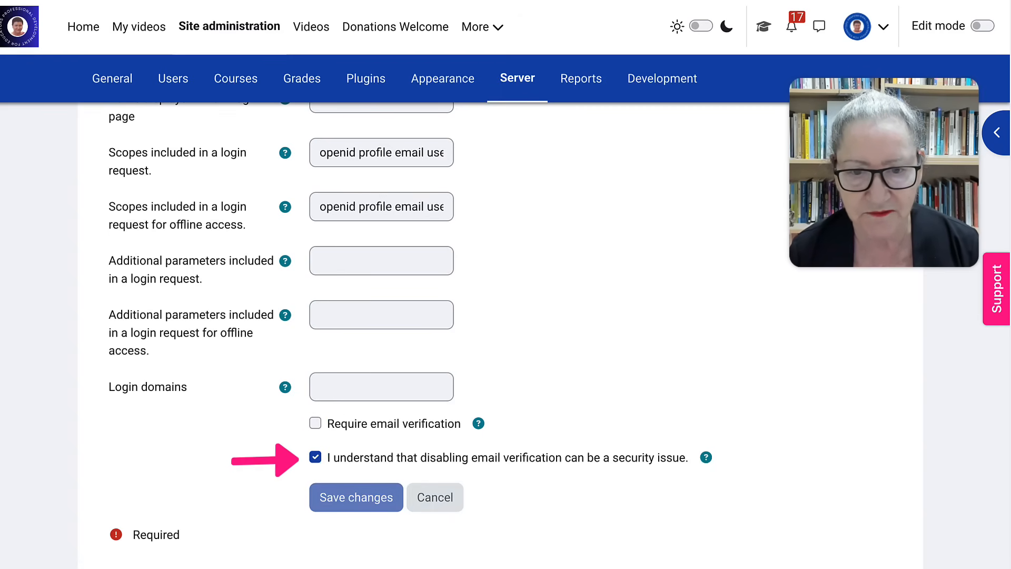
{"action": "left_click", "coordinate": [354, 496]}
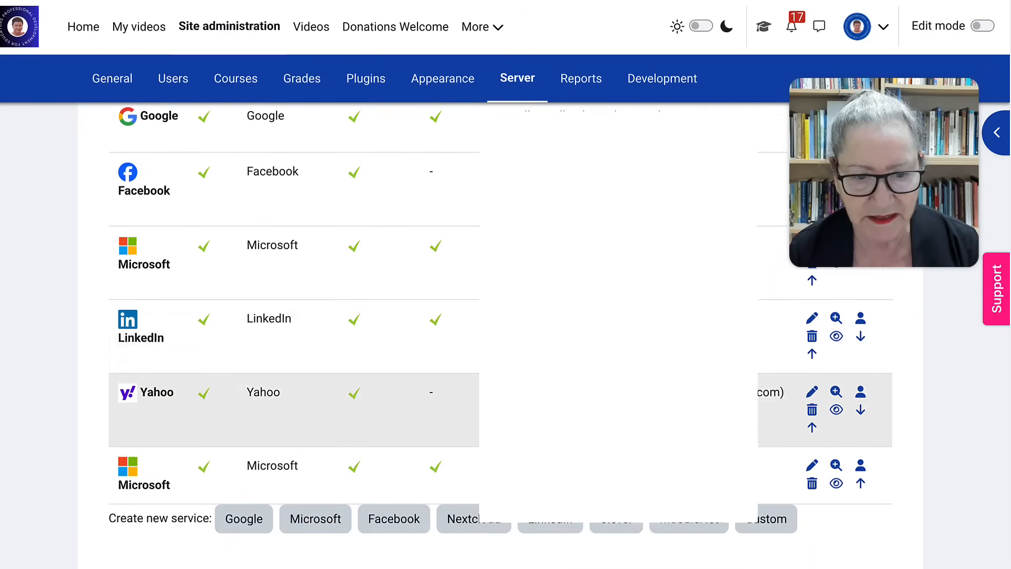
Step: Connect a system account to the Microsoft service and accept Microsoft's permission request
{"action": "scroll", "scroll_direction": "down", "scroll_amount": 3}
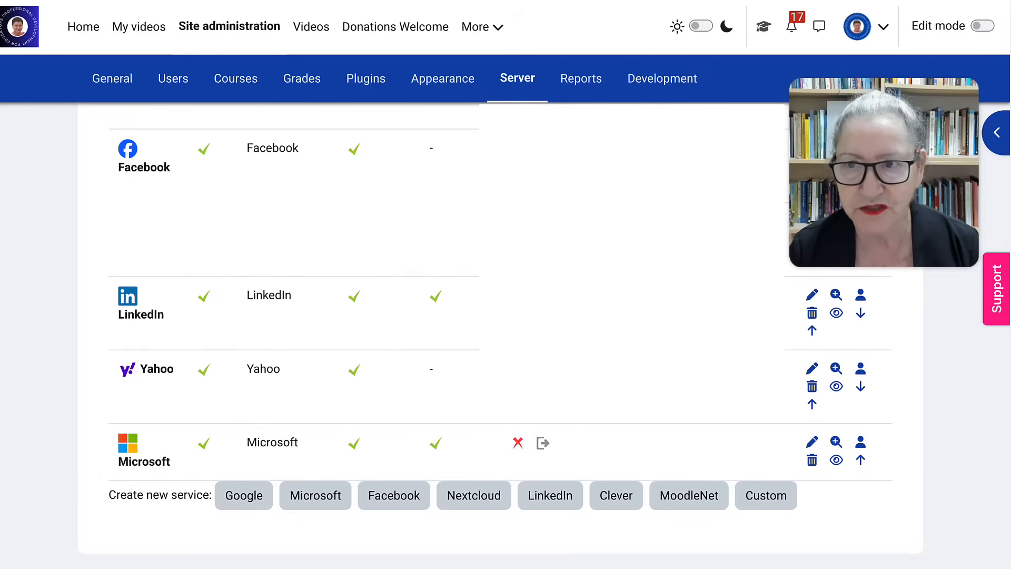
{"action": "left_click", "coordinate": [543, 443]}
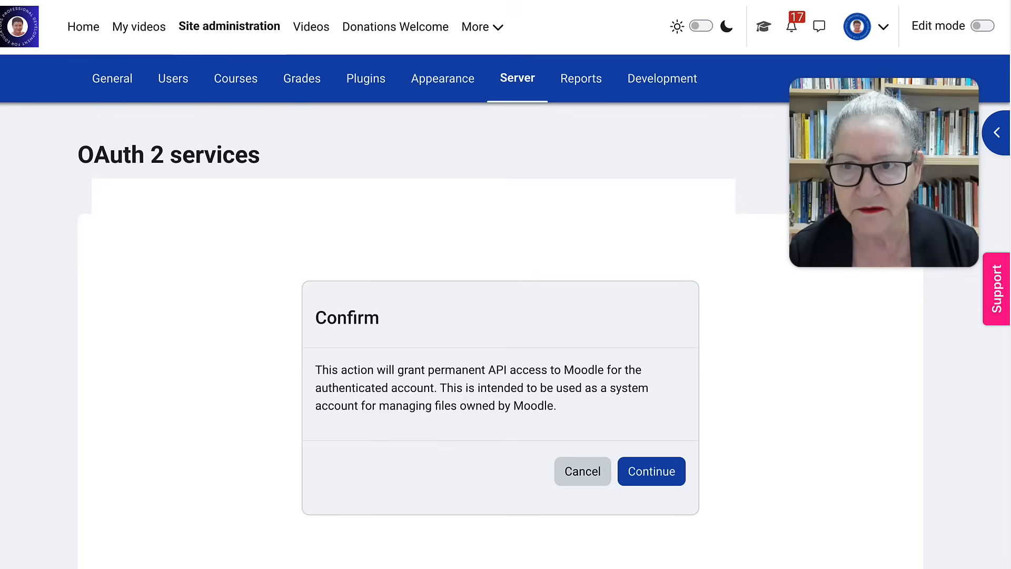
{"action": "left_click", "coordinate": [650, 471]}
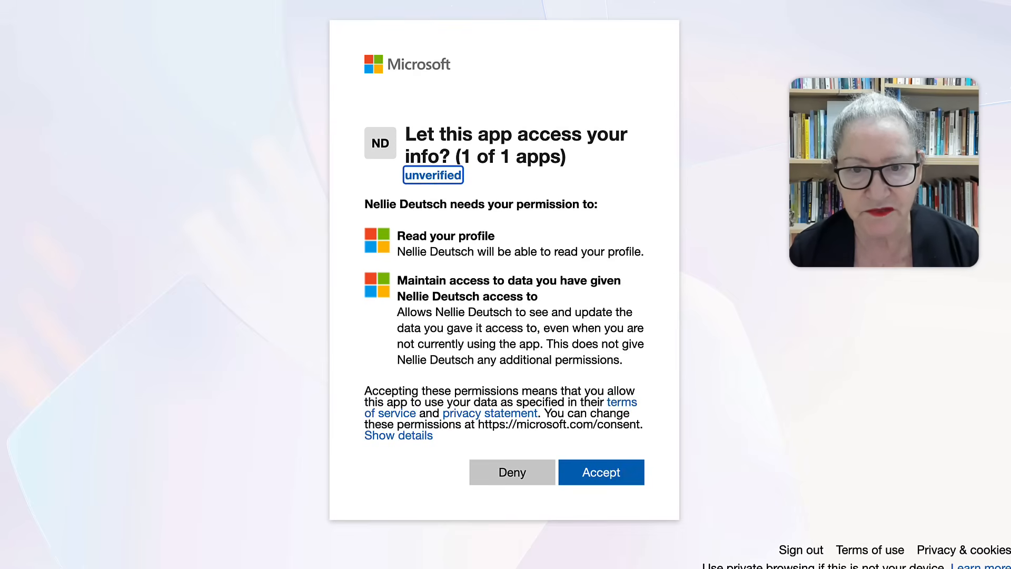
{"action": "left_click", "coordinate": [600, 472]}
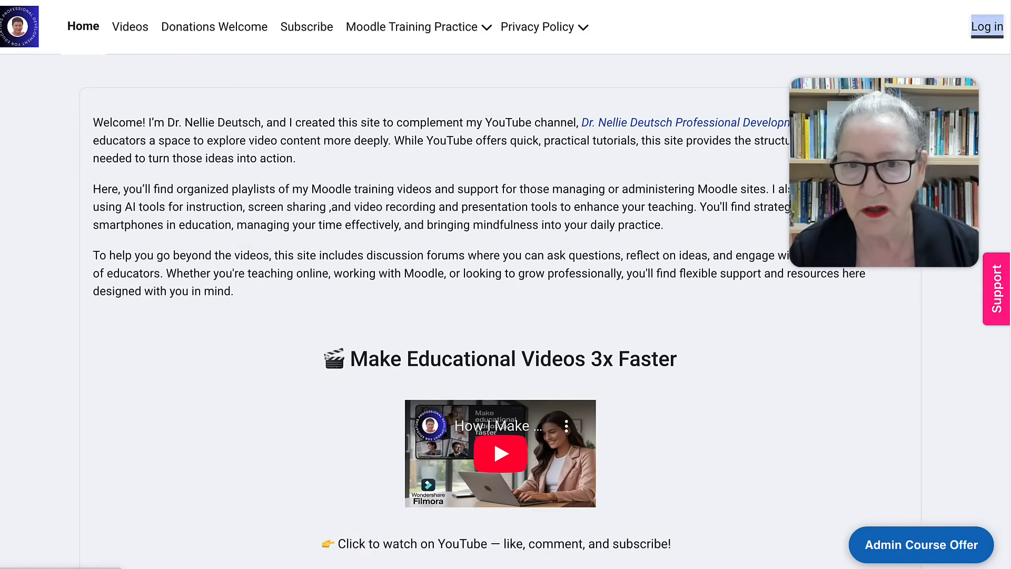
Step: Log out via the account menu and bring up the login page showing the Microsoft option
{"action": "left_click", "coordinate": [985, 26]}
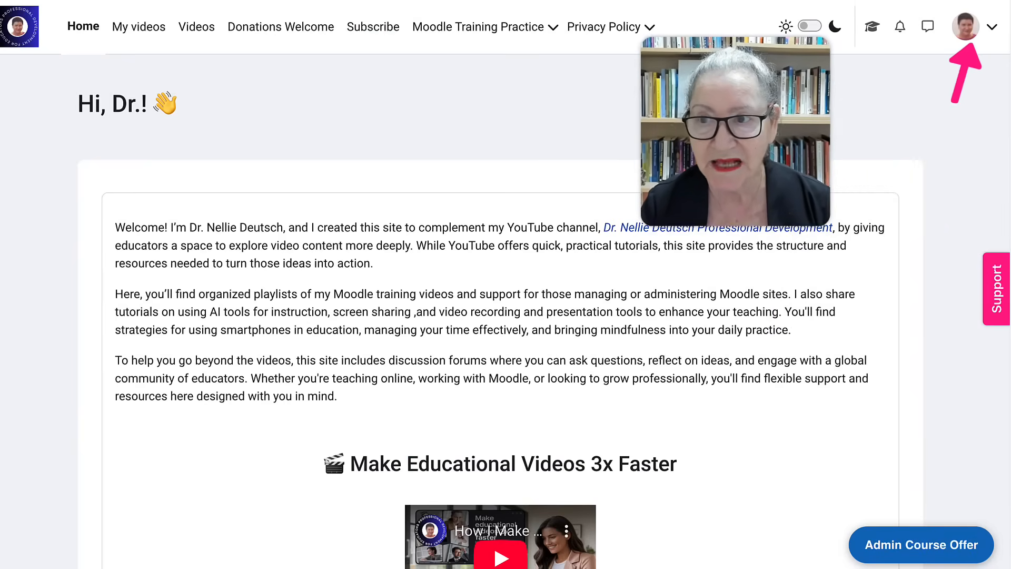
{"action": "left_click", "coordinate": [964, 28]}
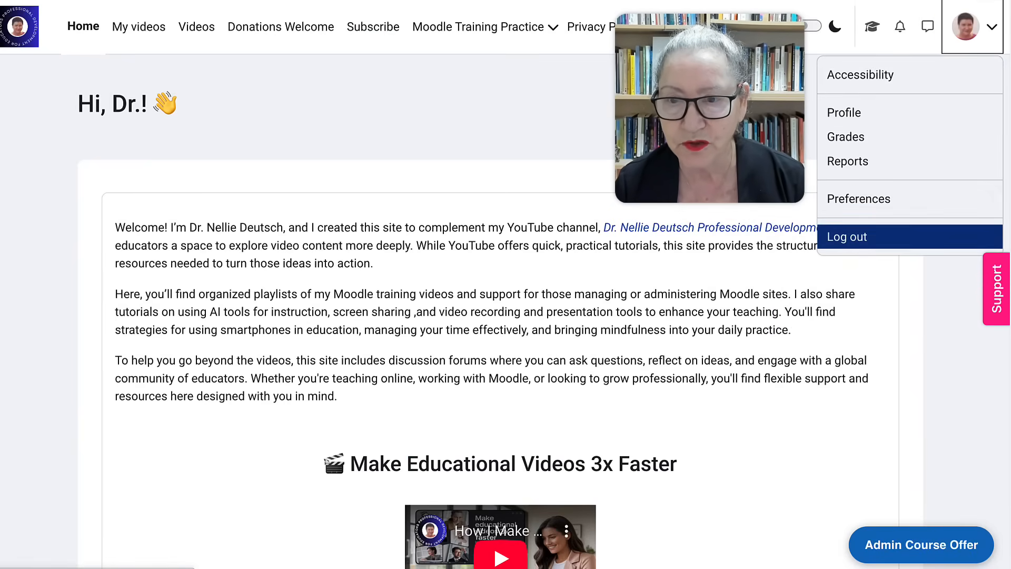
{"action": "left_click", "coordinate": [846, 236]}
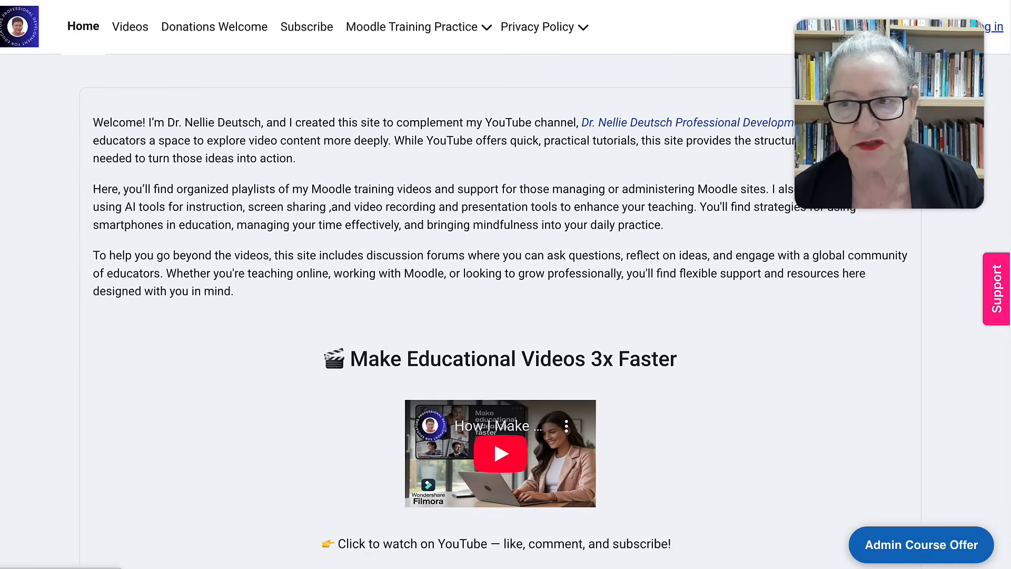
{"action": "left_click", "coordinate": [993, 26]}
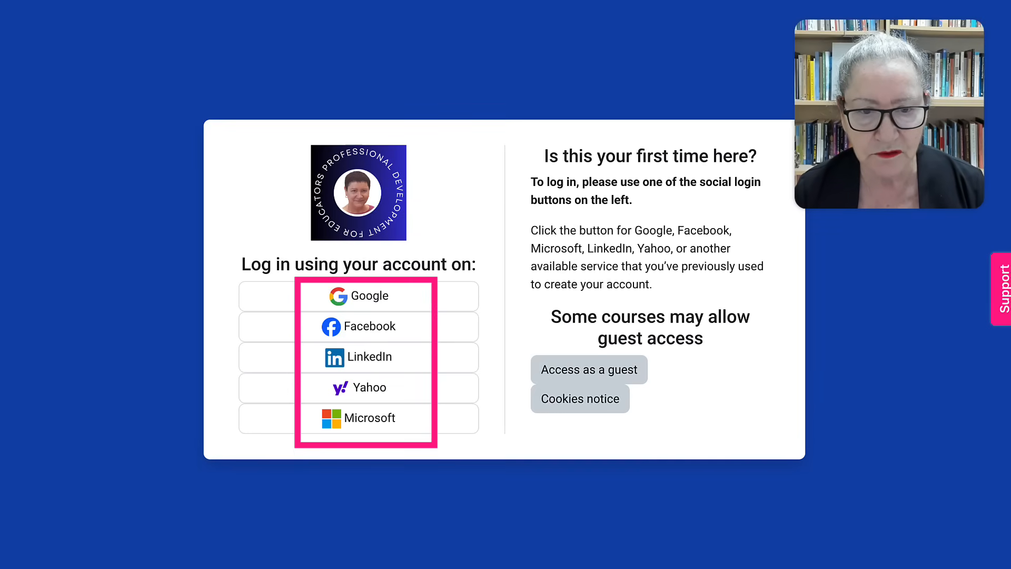